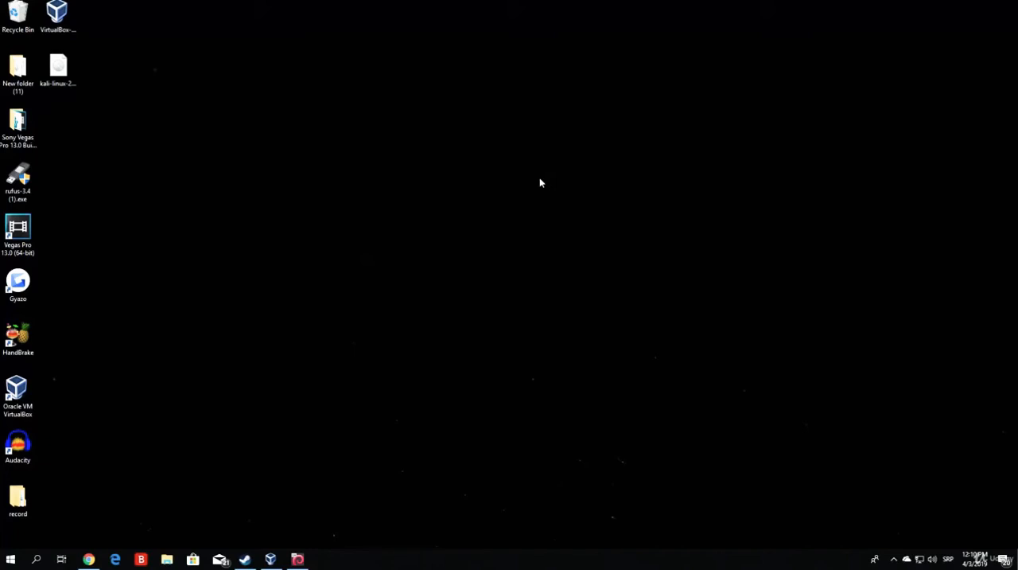
Step: Arrange the VirtualBox installer and Kali Linux ISO icons side by side at the desktop centre
{"action": "left_click_drag", "start_coordinate": [57, 16], "coordinate": [368, 183]}
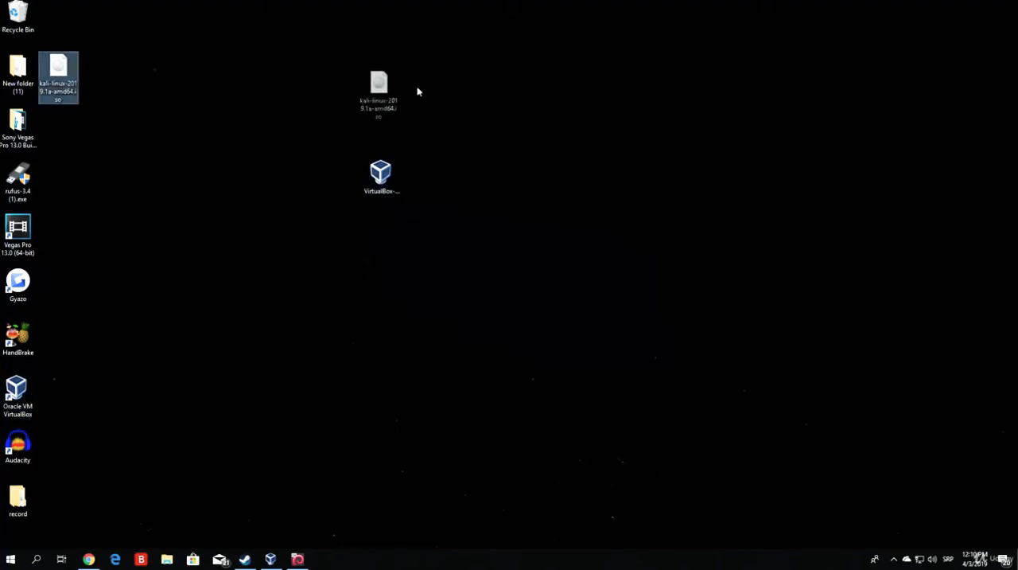
{"action": "left_click_drag", "start_coordinate": [379, 87], "coordinate": [503, 184]}
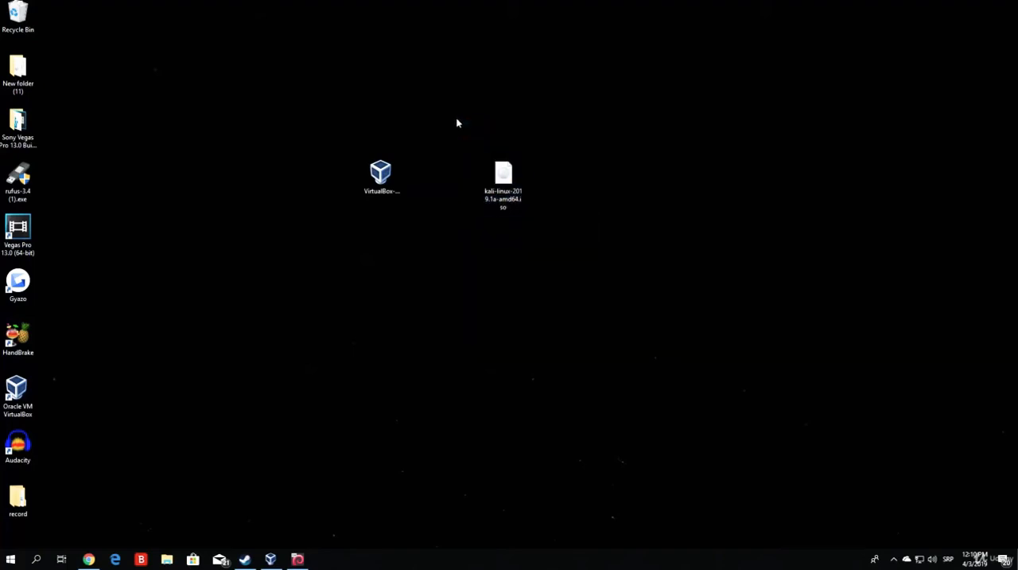
{"action": "left_click_drag", "start_coordinate": [457, 123], "coordinate": [320, 148]}
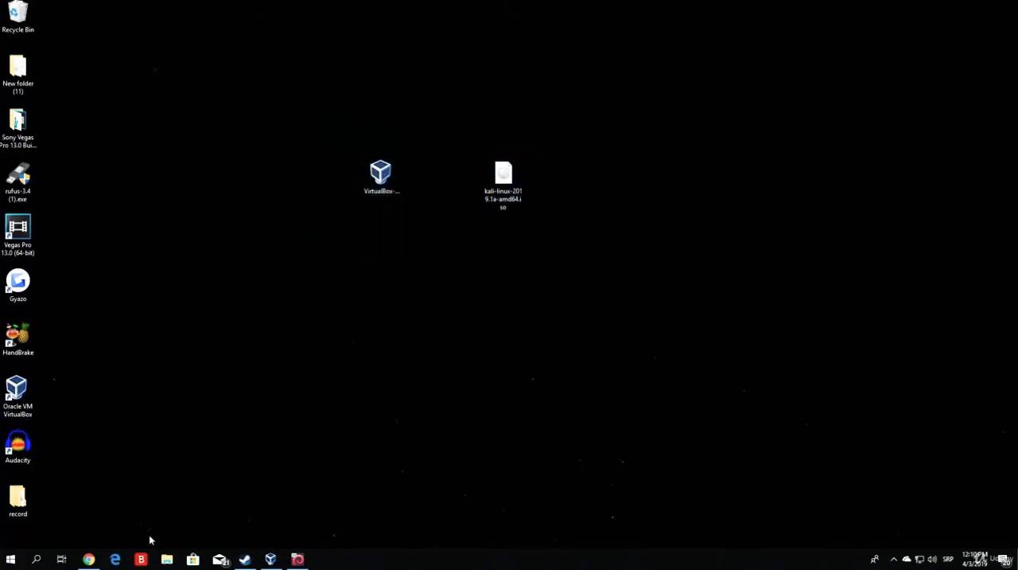
Step: Show the kali.org Downloads page in Chrome and browse the 2019.1a image table
{"action": "left_click", "coordinate": [88, 558]}
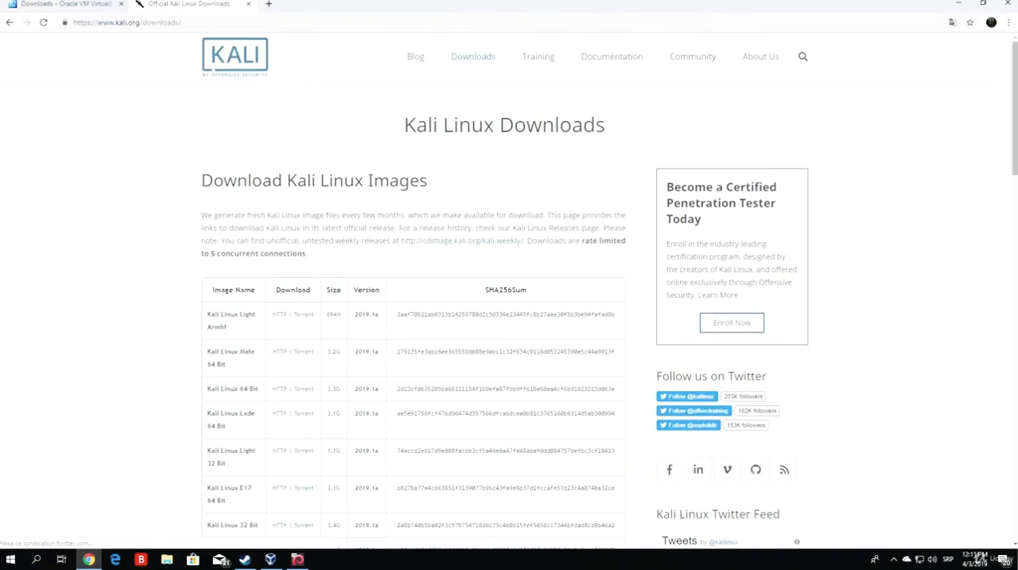
{"action": "scroll", "scroll_direction": "down", "scroll_amount": 3}
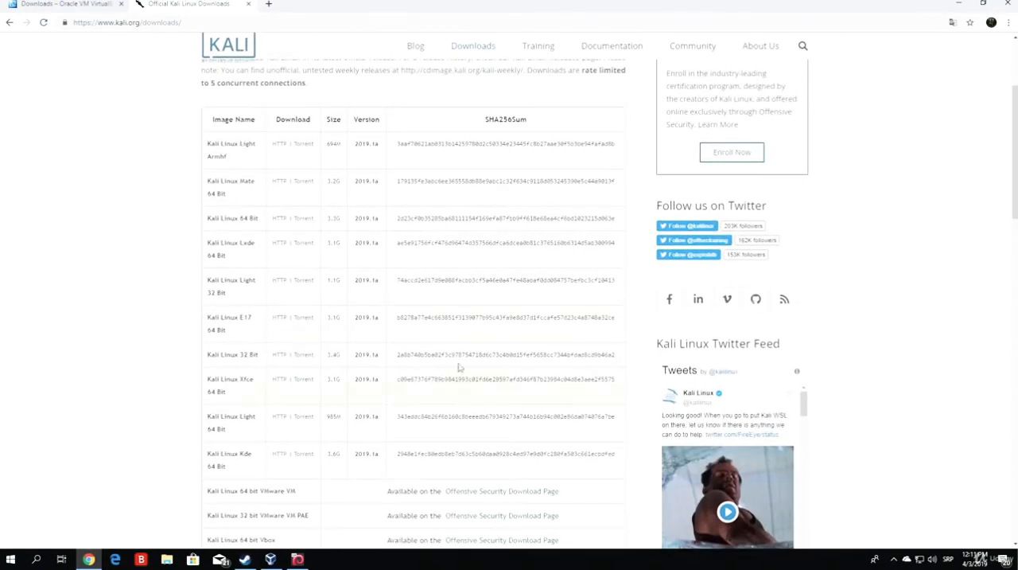
{"action": "double_click", "coordinate": [366, 243]}
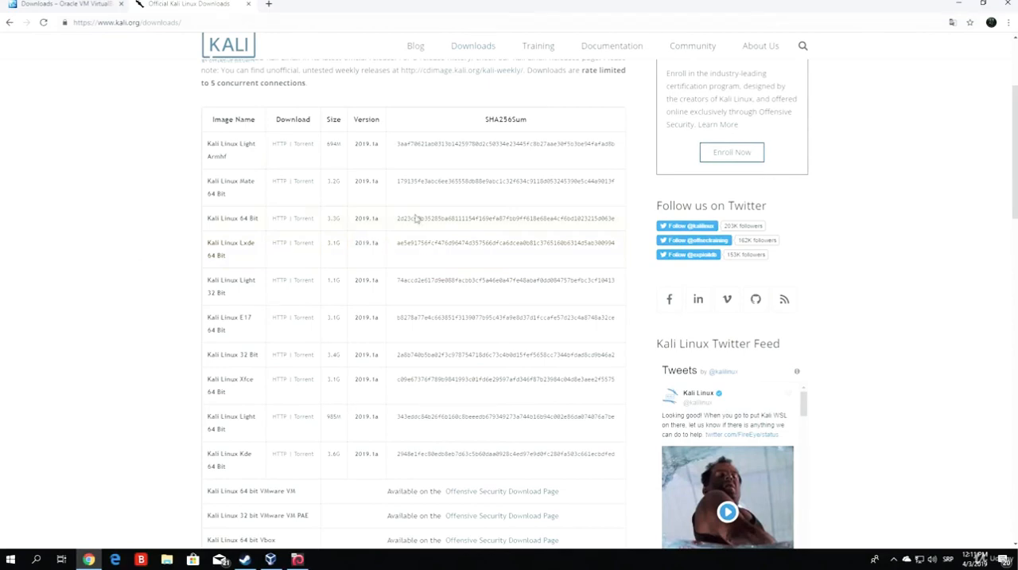
{"action": "mouse_move", "coordinate": [409, 231]}
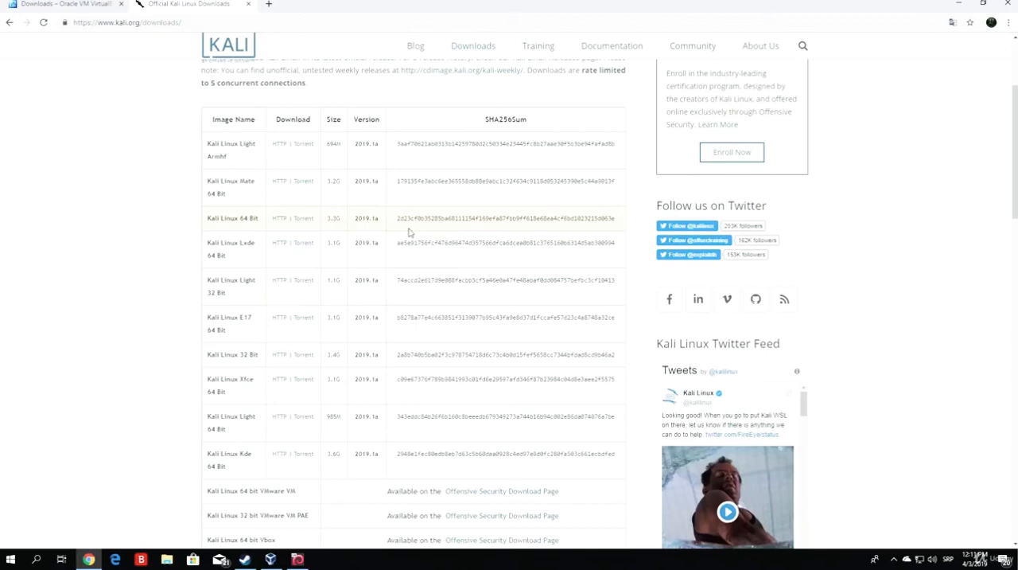
{"action": "mouse_move", "coordinate": [386, 278]}
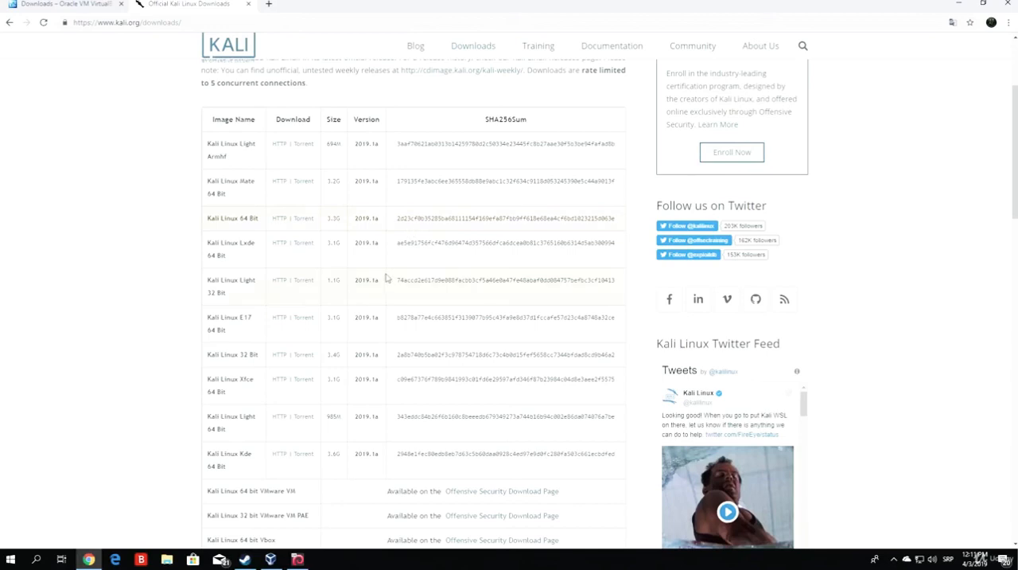
{"action": "double_click", "coordinate": [366, 279]}
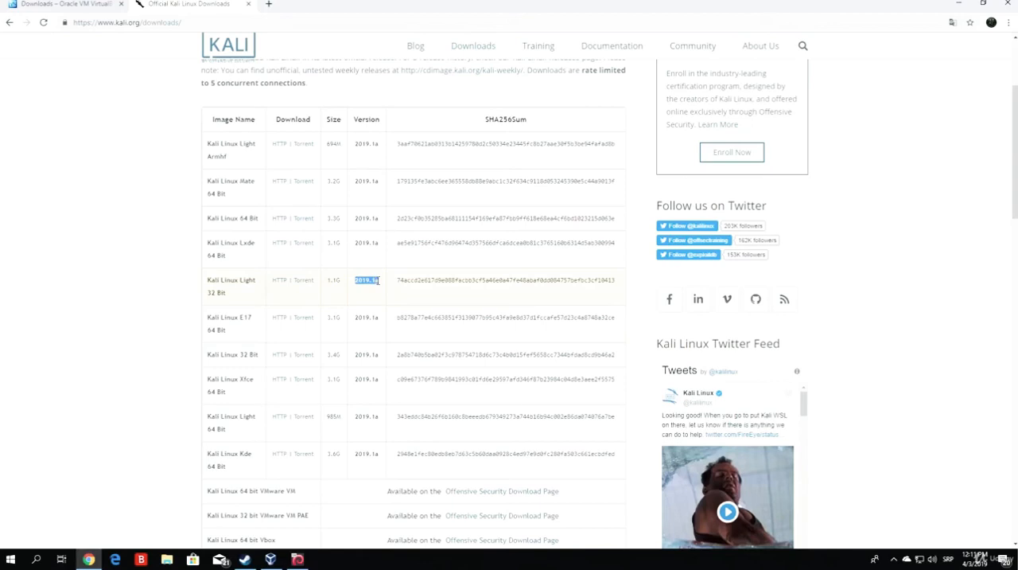
{"action": "left_click", "coordinate": [87, 249]}
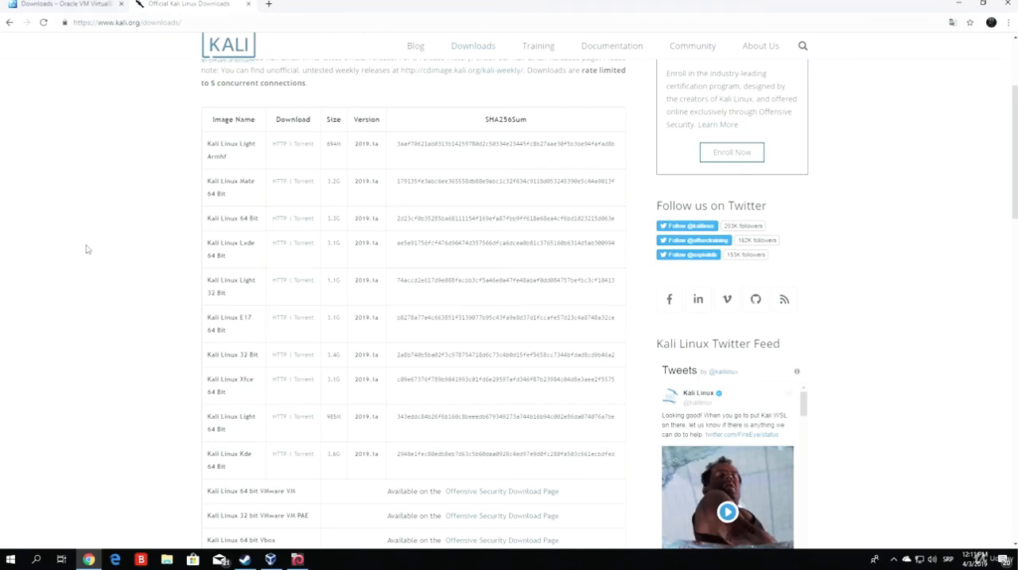
{"action": "mouse_move", "coordinate": [389, 252]}
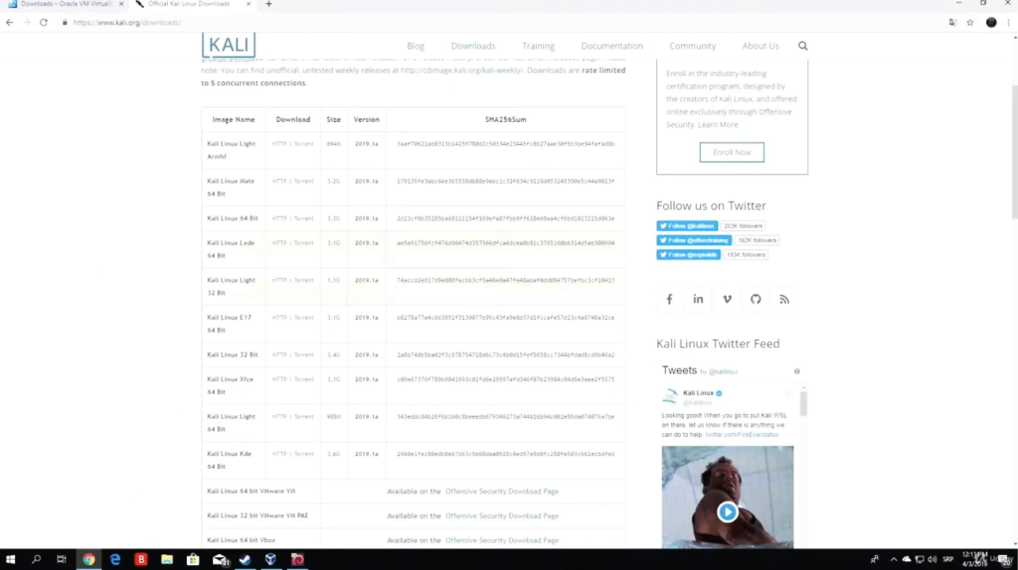
{"action": "scroll", "scroll_direction": "up", "scroll_amount": 3}
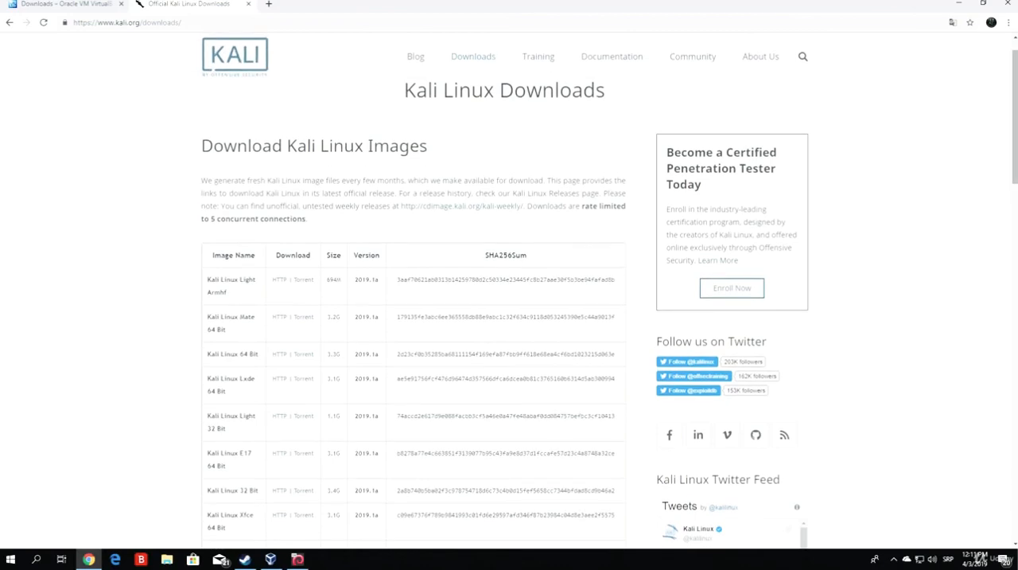
{"action": "scroll", "scroll_direction": "down", "scroll_amount": 3}
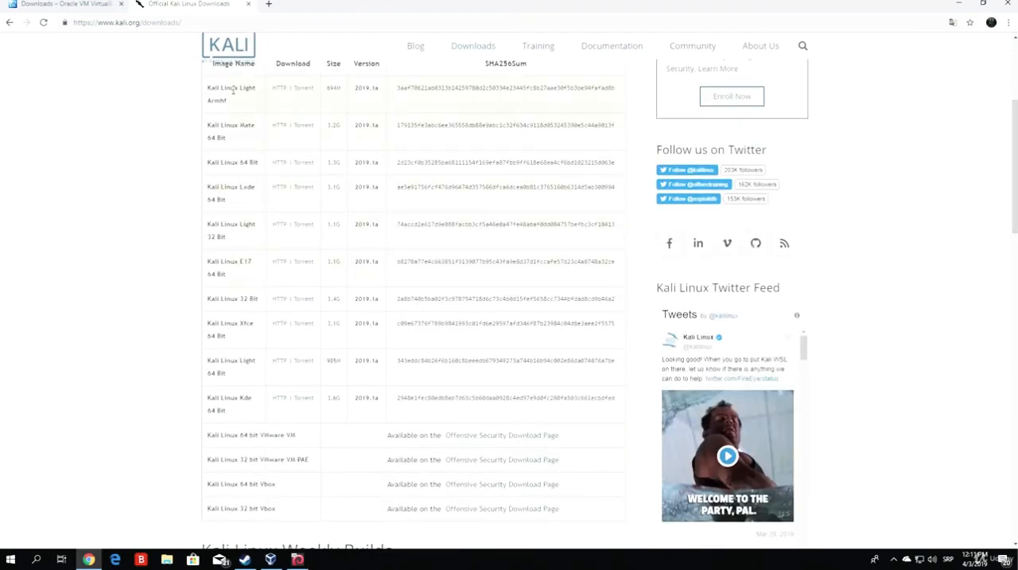
{"action": "mouse_move", "coordinate": [233, 367]}
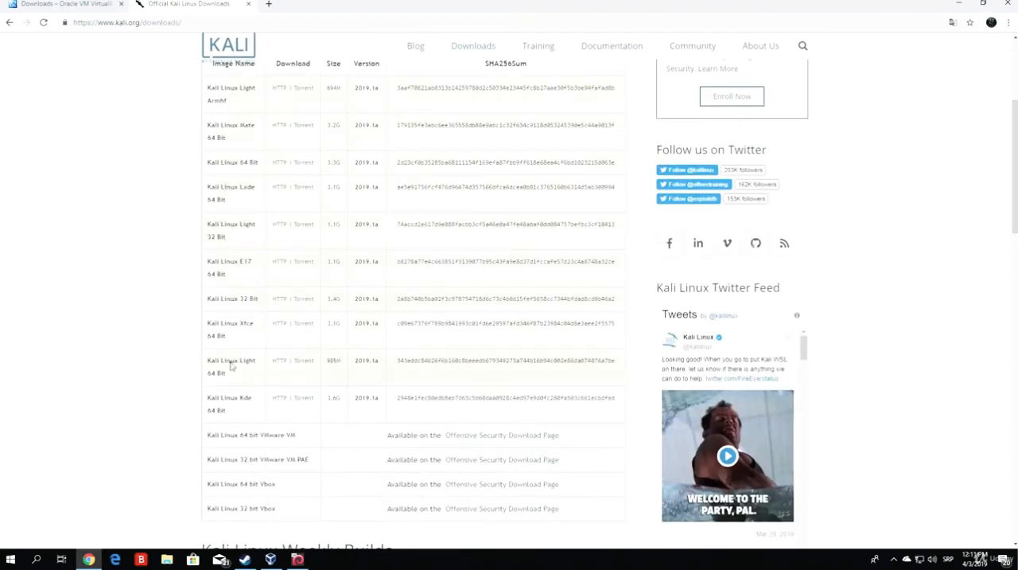
{"action": "mouse_move", "coordinate": [263, 165]}
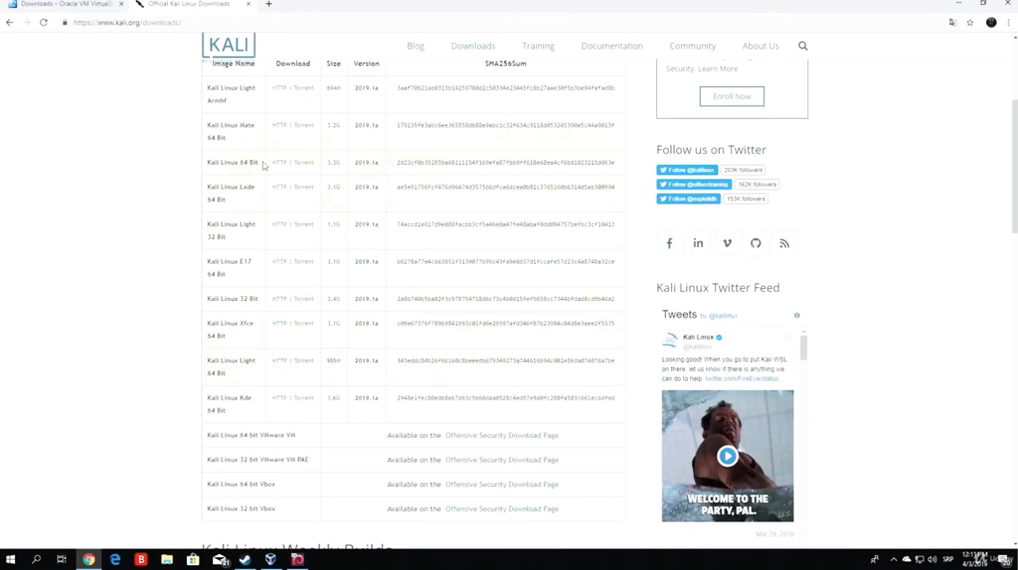
{"action": "mouse_move", "coordinate": [247, 189]}
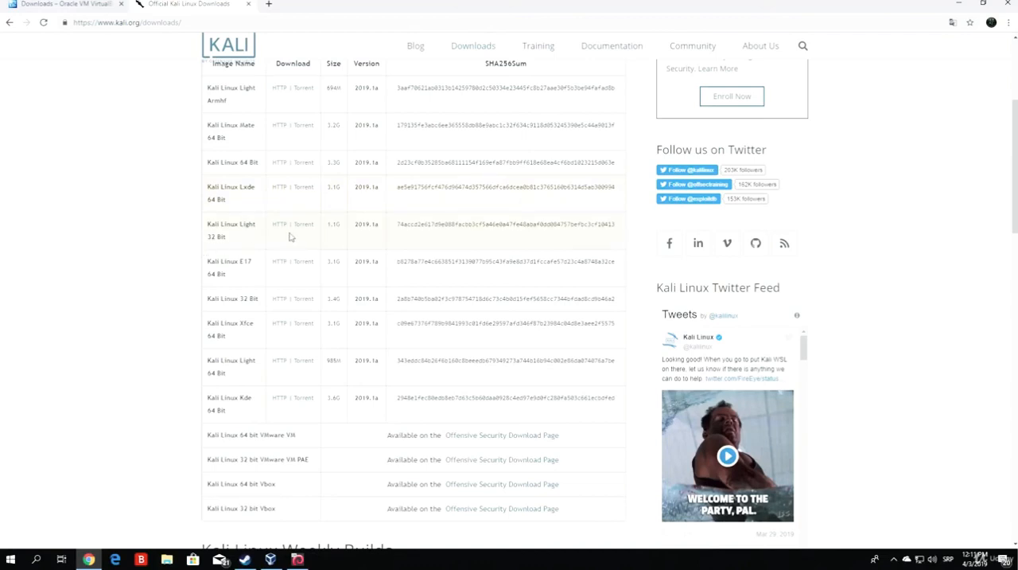
{"action": "mouse_move", "coordinate": [243, 319]}
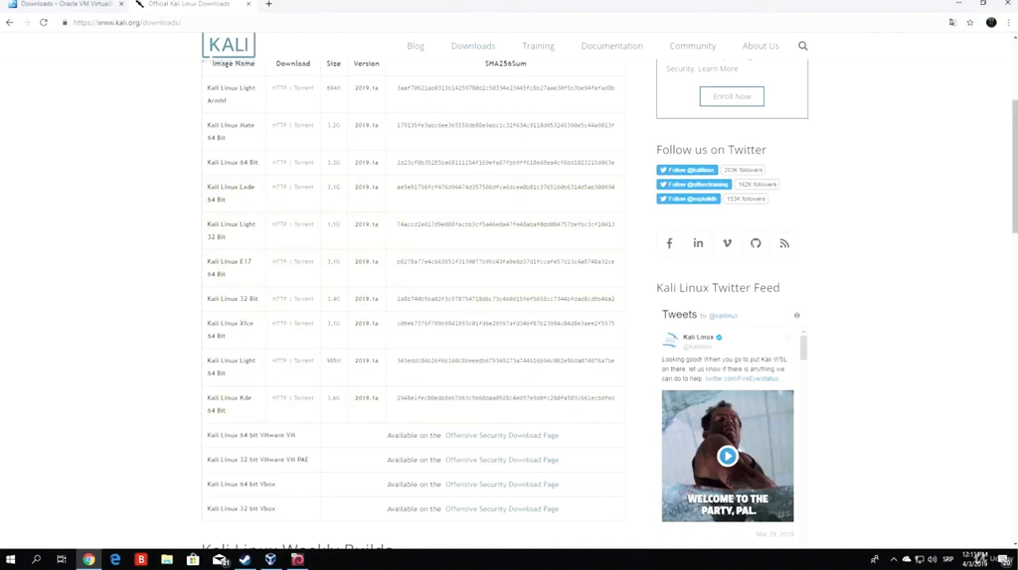
{"action": "scroll", "scroll_direction": "up", "scroll_amount": 3}
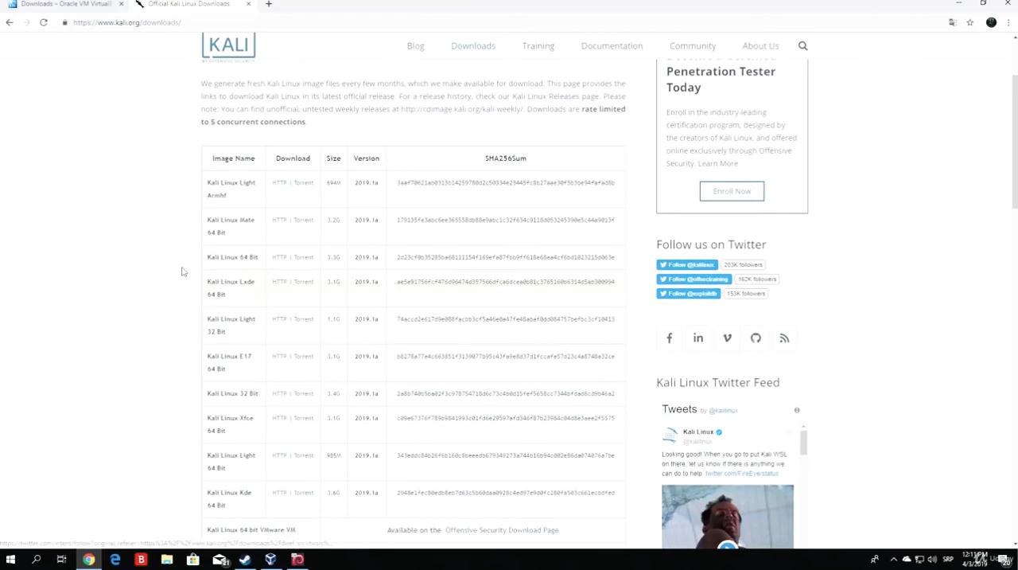
{"action": "mouse_move", "coordinate": [209, 265]}
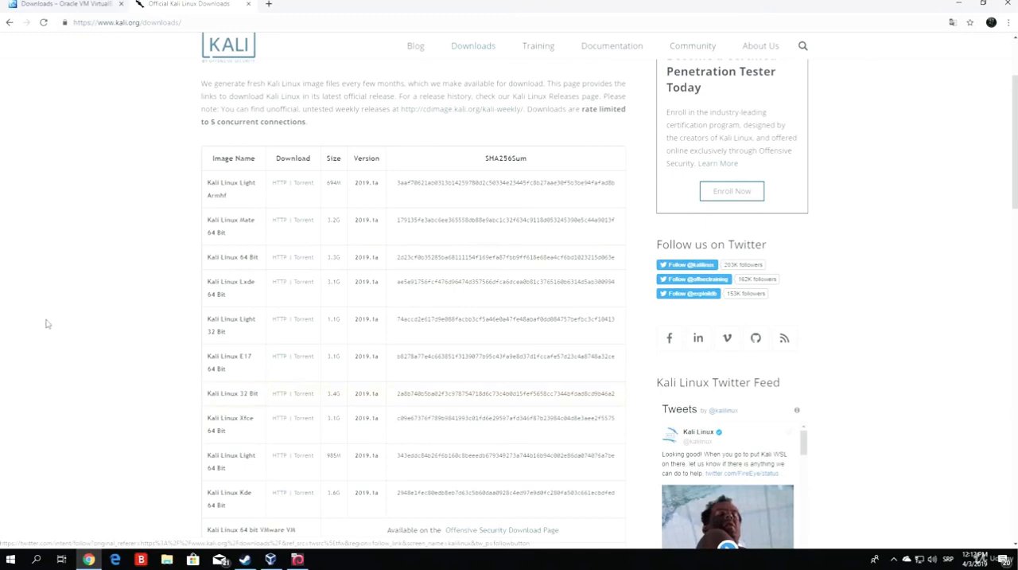
{"action": "mouse_move", "coordinate": [213, 245]}
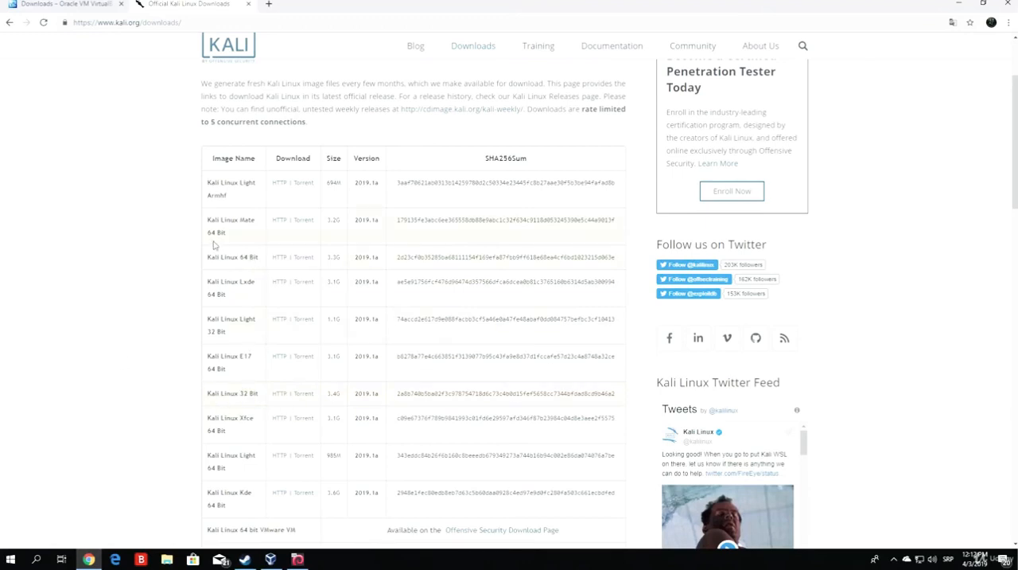
{"action": "mouse_move", "coordinate": [188, 264]}
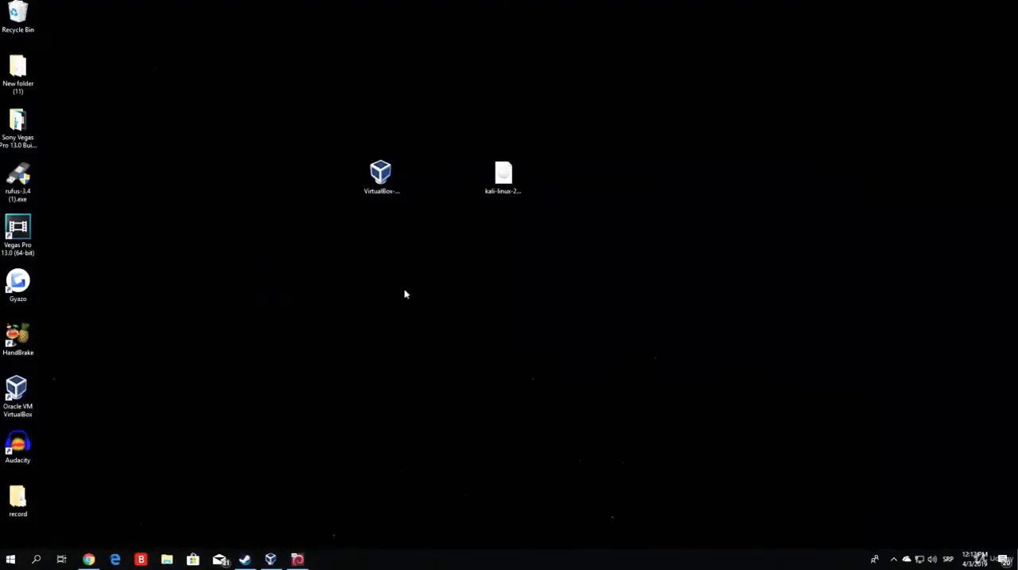
{"action": "mouse_move", "coordinate": [528, 192]}
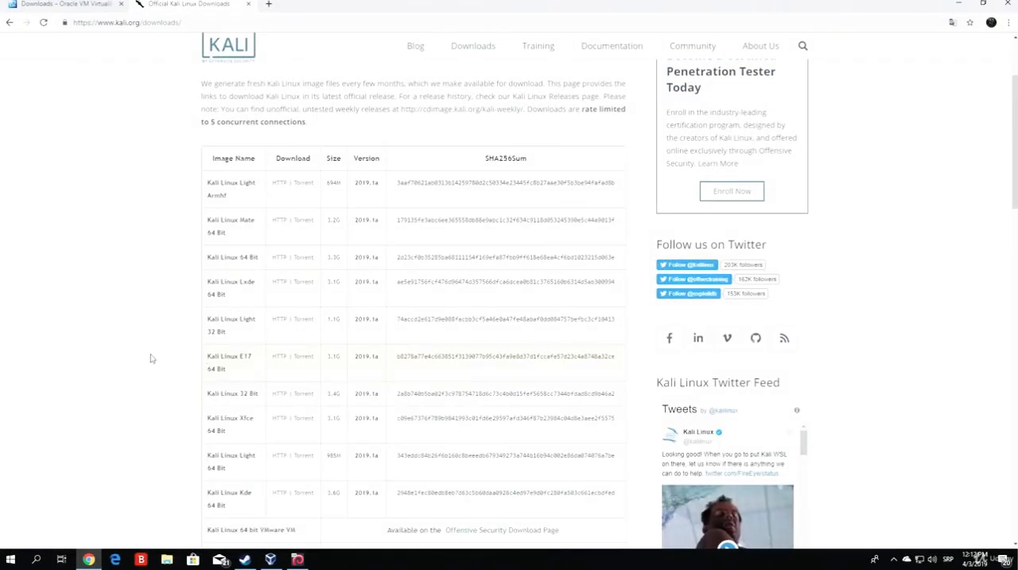
{"action": "mouse_move", "coordinate": [208, 260]}
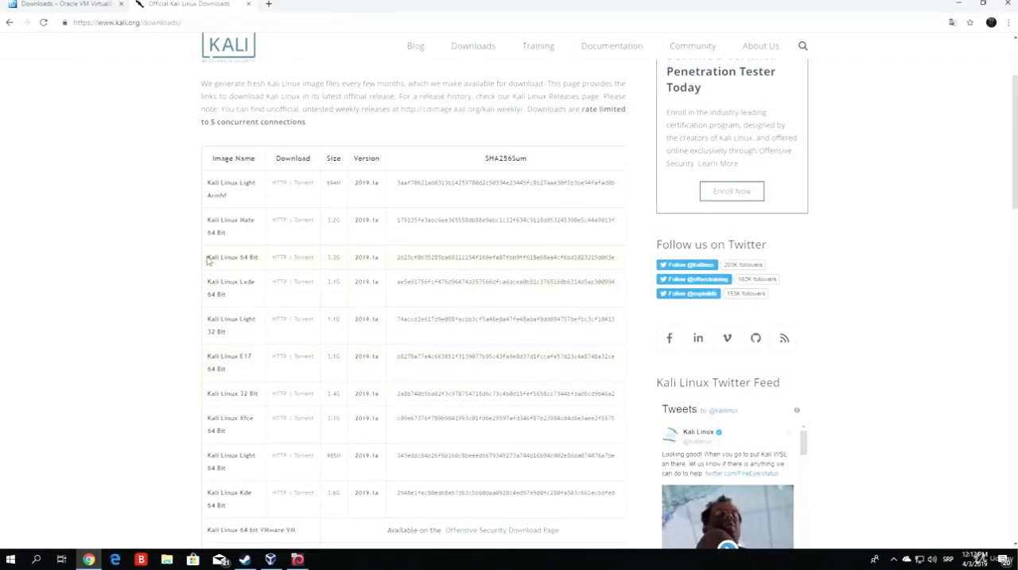
{"action": "mouse_move", "coordinate": [95, 276]}
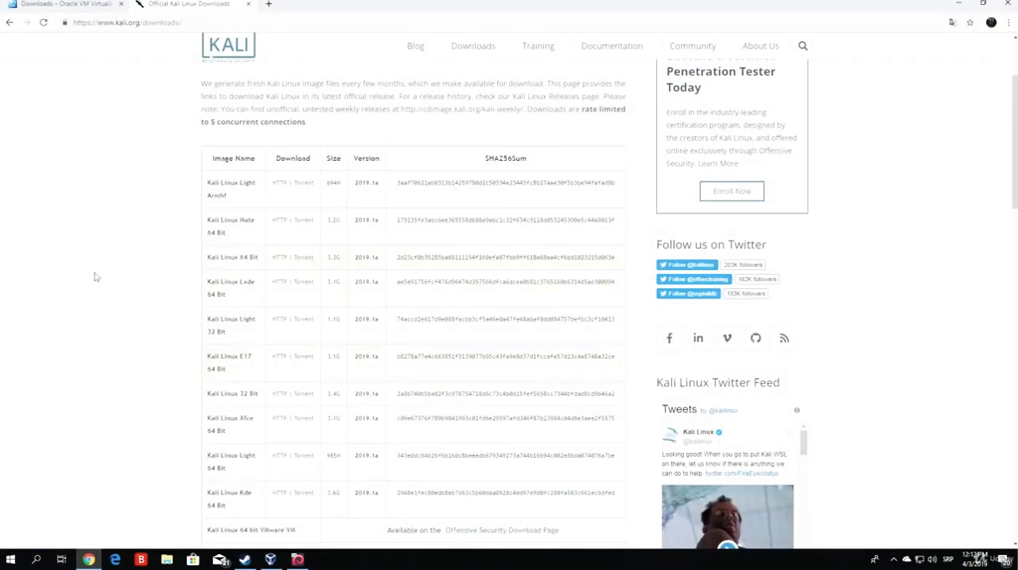
Step: Download the 3.3G Kali Linux 64 Bit 2019.1a ISO via its HTTP link
{"action": "double_click", "coordinate": [332, 257]}
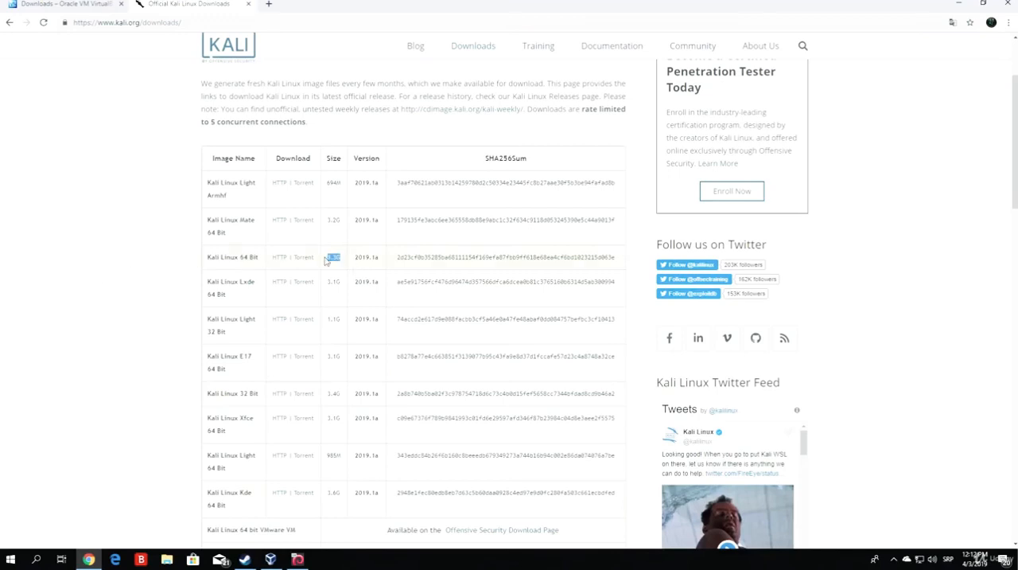
{"action": "mouse_move", "coordinate": [279, 257]}
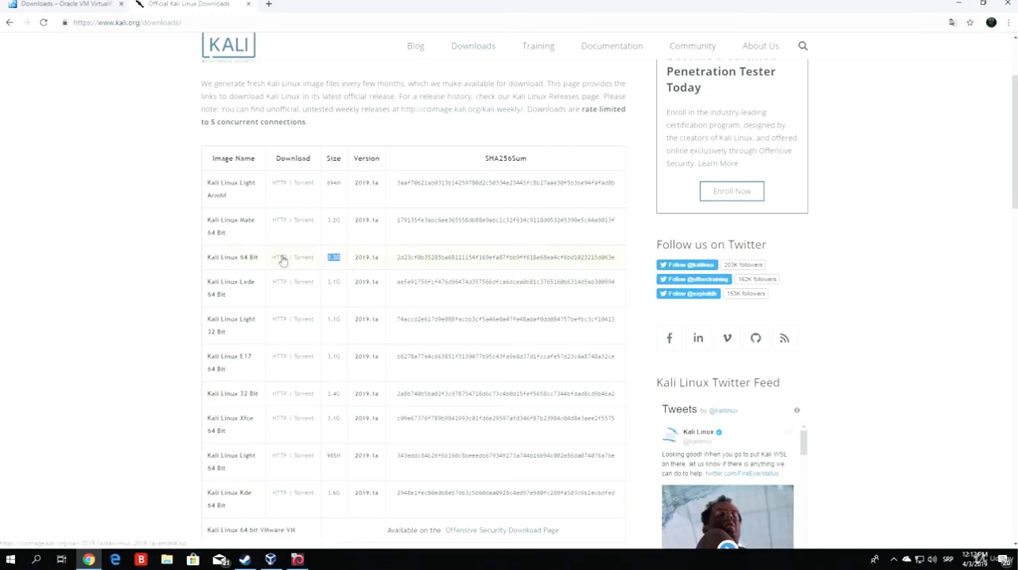
{"action": "mouse_move", "coordinate": [279, 257]}
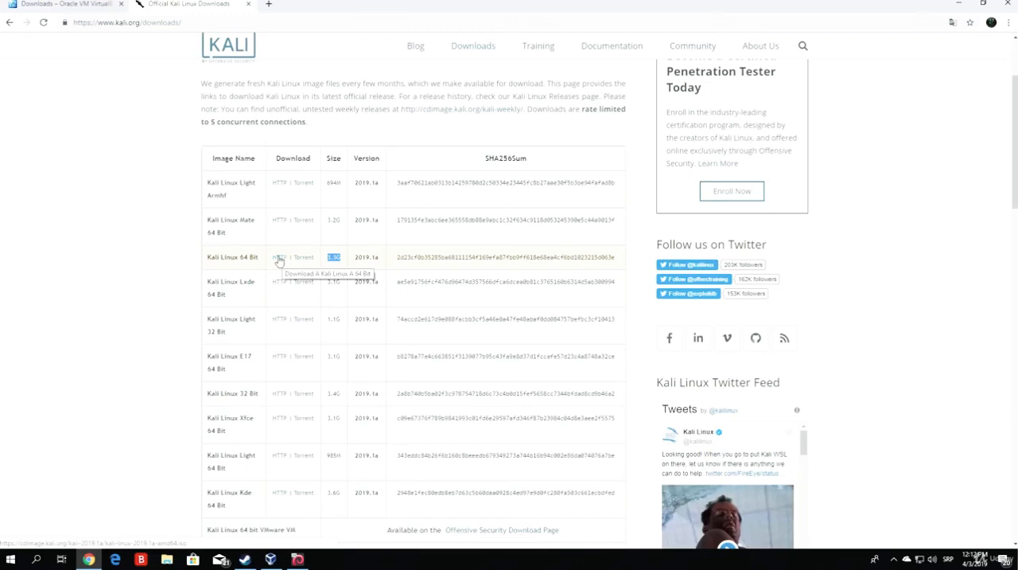
{"action": "mouse_move", "coordinate": [230, 281]}
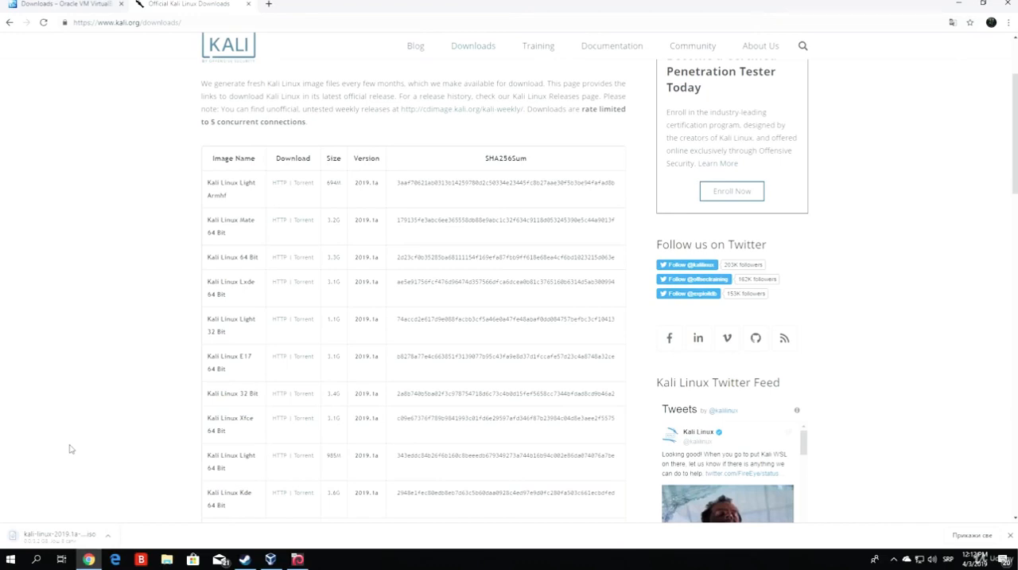
{"action": "mouse_move", "coordinate": [112, 533]}
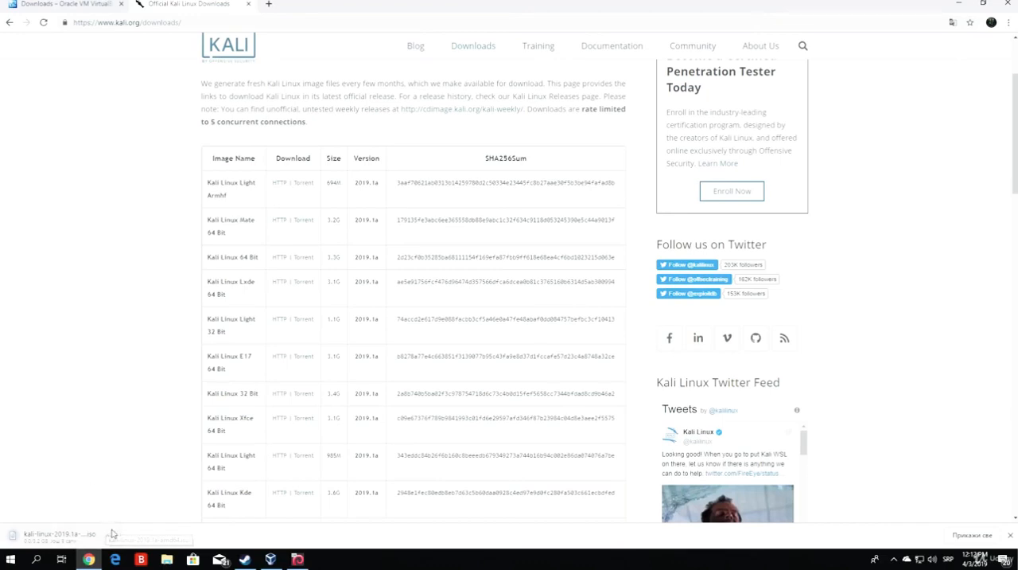
{"action": "left_click", "coordinate": [107, 534]}
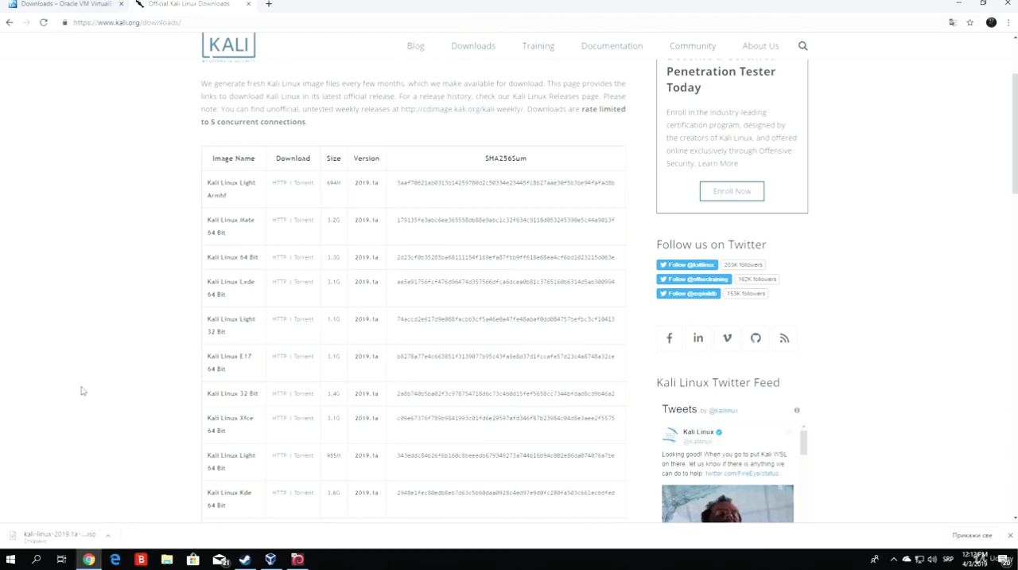
{"action": "mouse_move", "coordinate": [192, 363]}
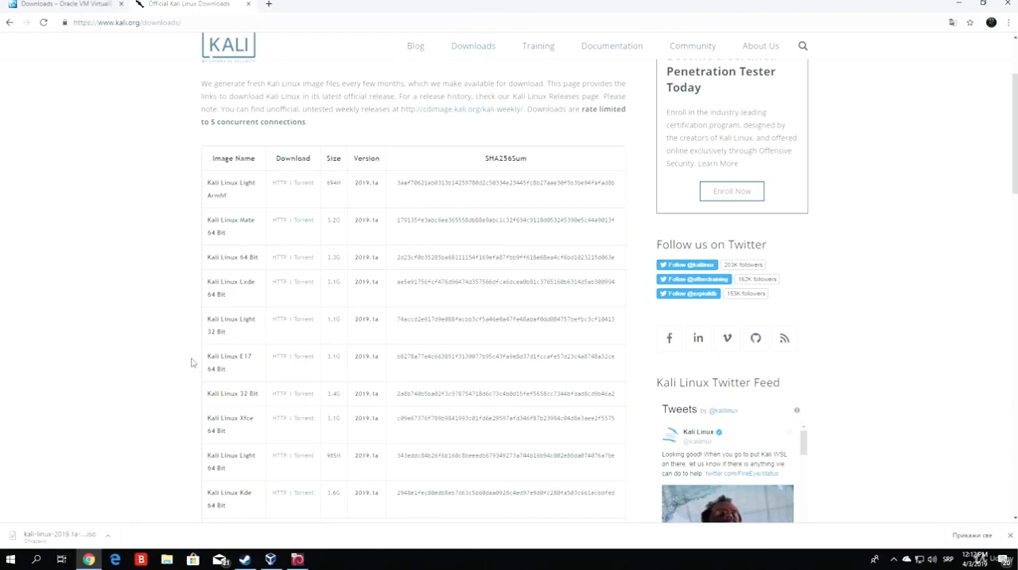
{"action": "mouse_move", "coordinate": [208, 393]}
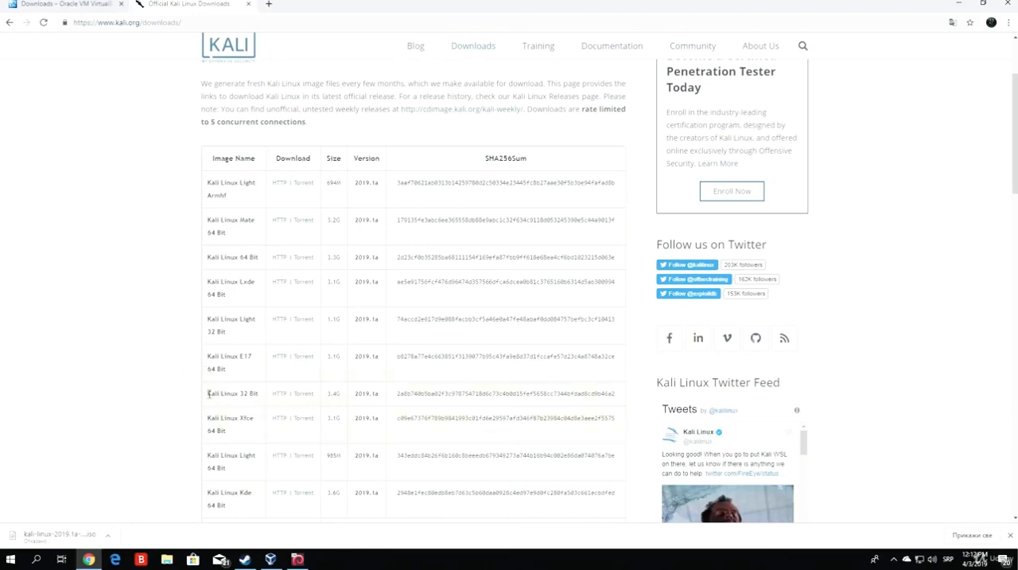
{"action": "double_click", "coordinate": [231, 393]}
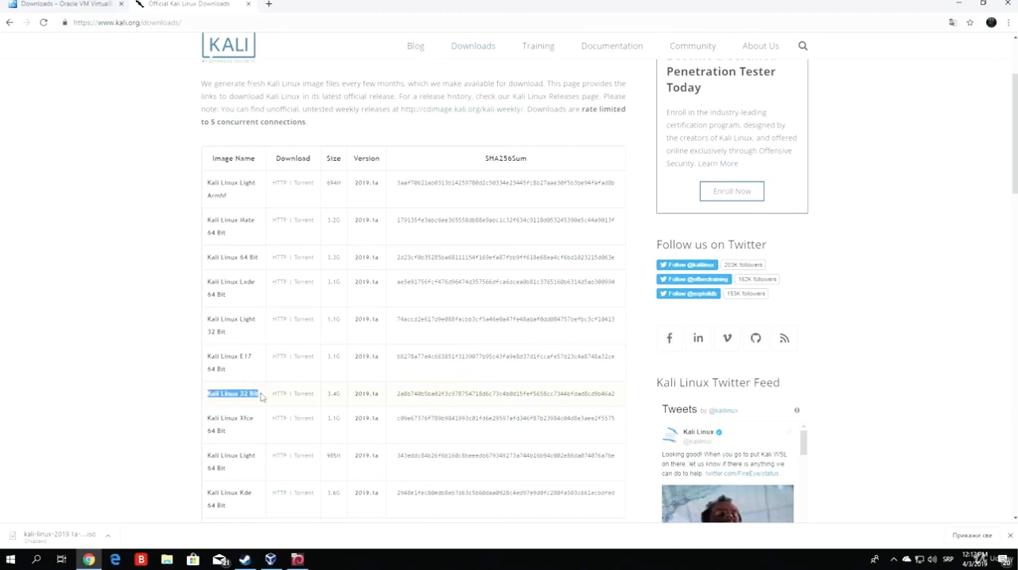
{"action": "left_click", "coordinate": [88, 338]}
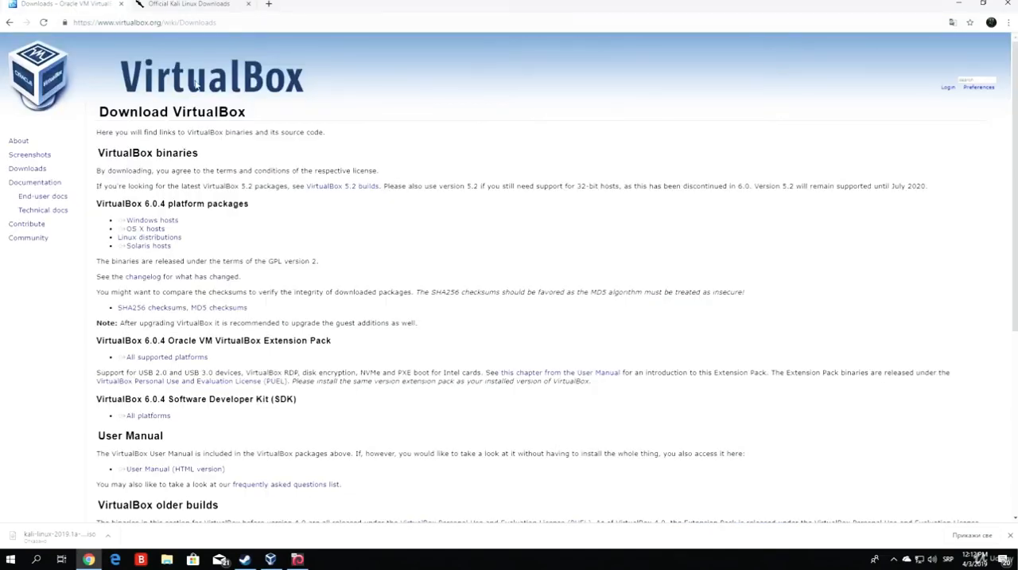
{"action": "mouse_move", "coordinate": [126, 71]}
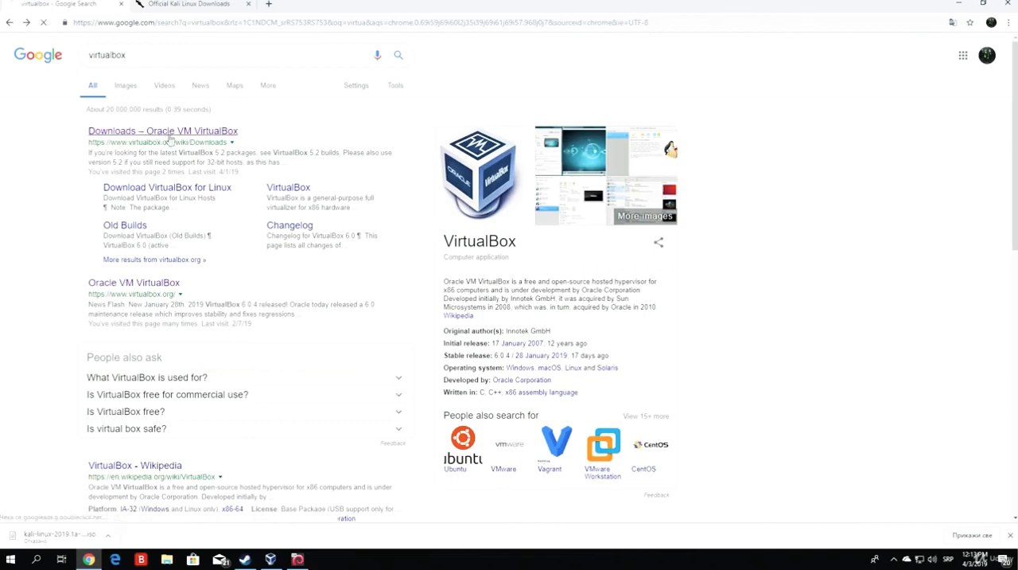
Step: Reach the VirtualBox Downloads page from Google results and pick a 6.0.4 platform package
{"action": "left_click", "coordinate": [162, 130]}
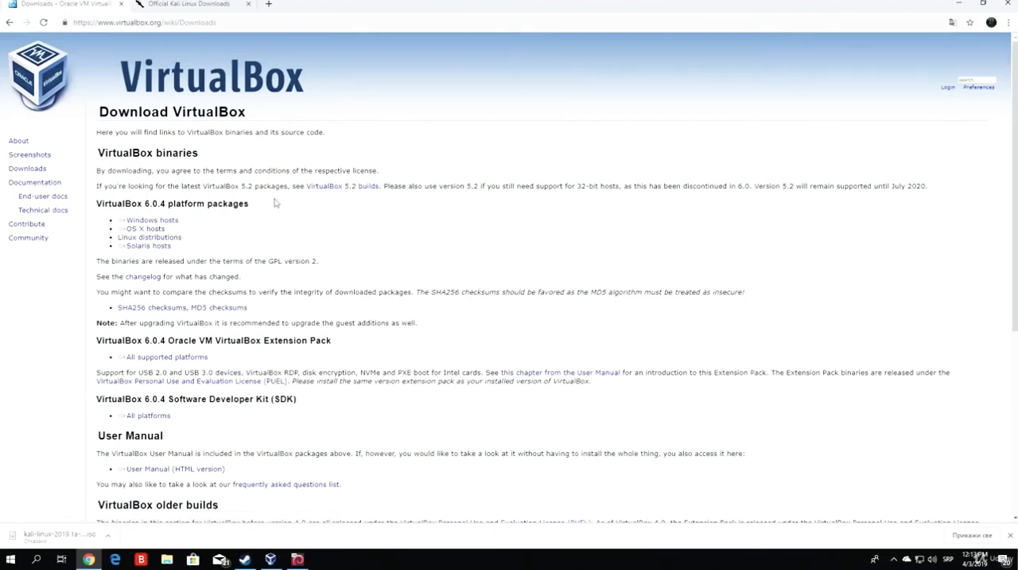
{"action": "mouse_move", "coordinate": [152, 216]}
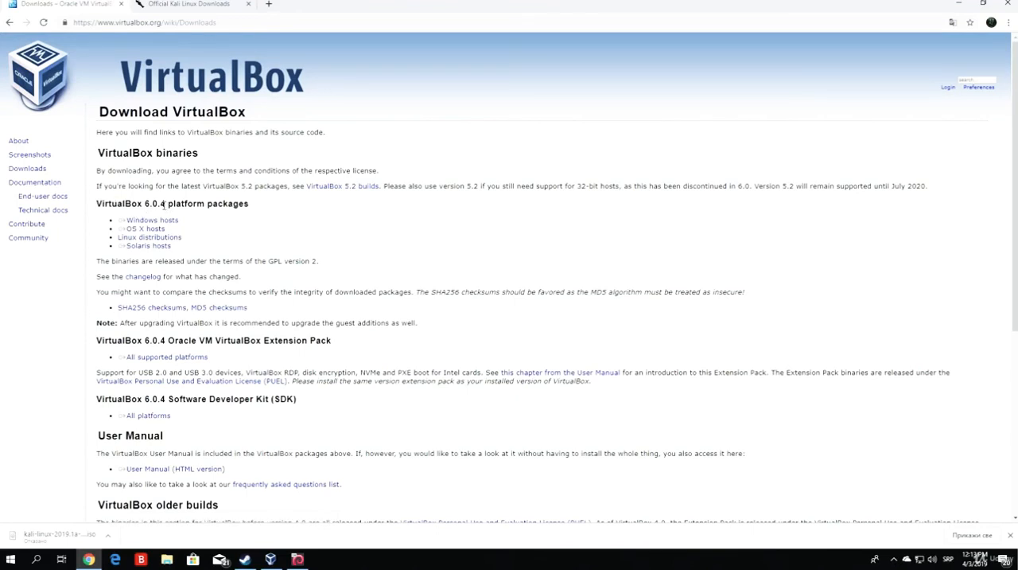
{"action": "double_click", "coordinate": [149, 236]}
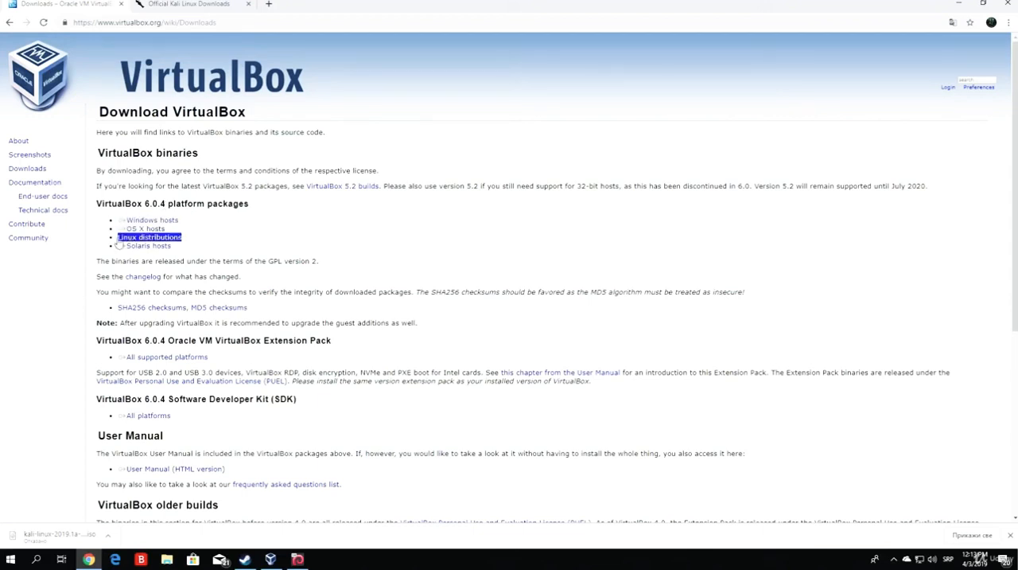
{"action": "left_click", "coordinate": [191, 253]}
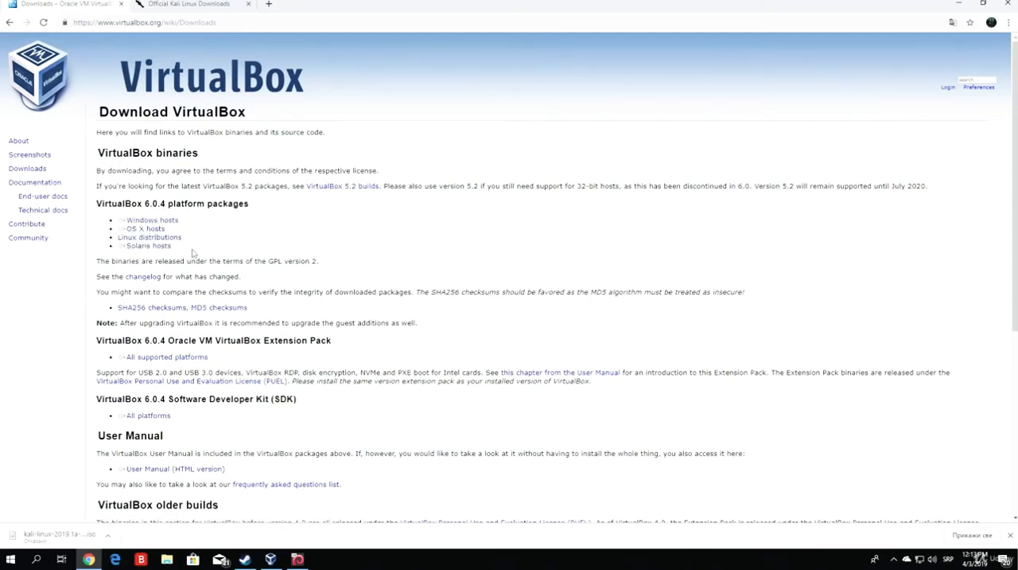
{"action": "mouse_move", "coordinate": [295, 250]}
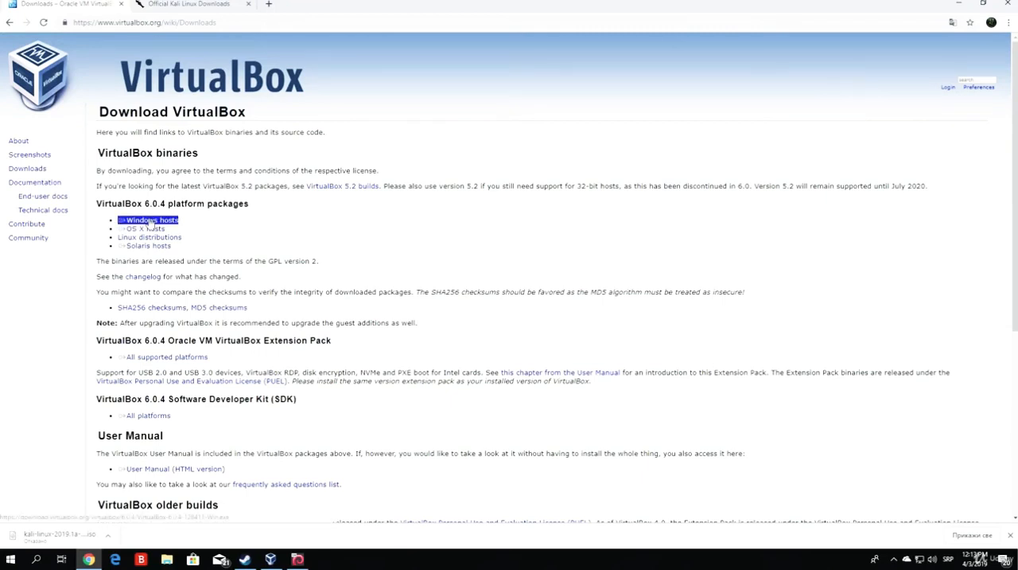
{"action": "mouse_move", "coordinate": [142, 229]}
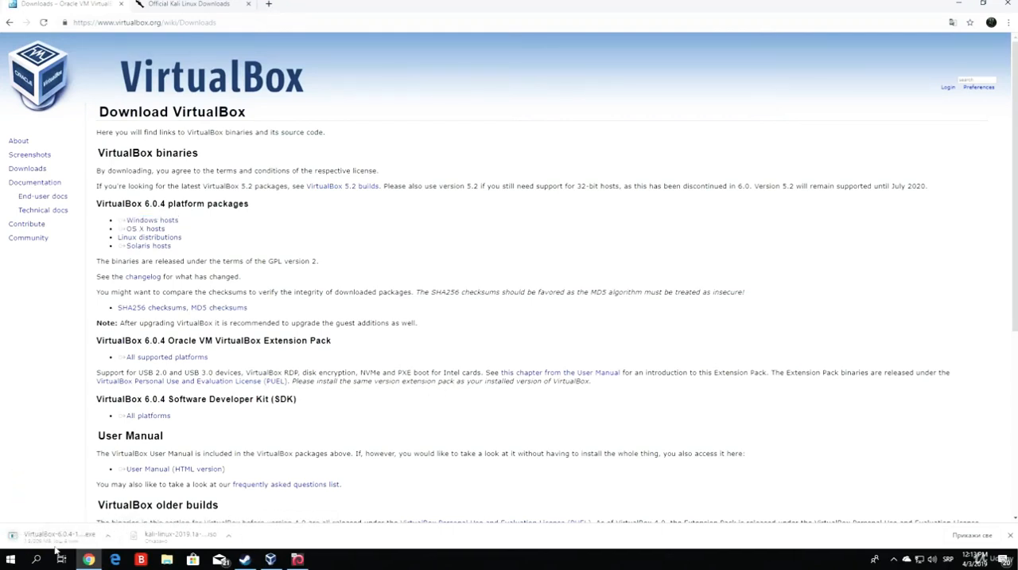
{"action": "mouse_move", "coordinate": [42, 521]}
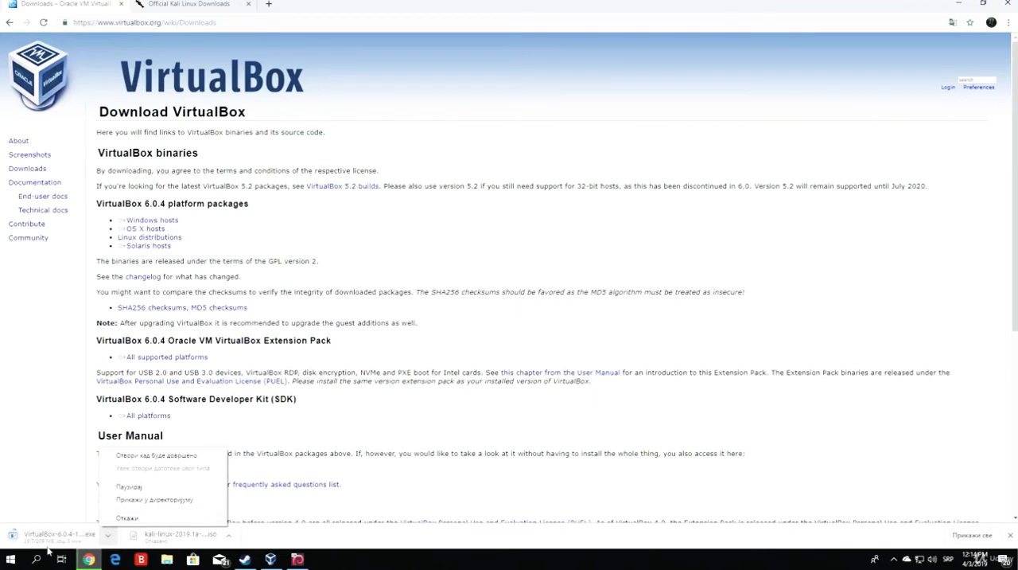
Step: Bring the running Kali Linux virtual machine window into view from the taskbar
{"action": "left_click", "coordinate": [32, 436]}
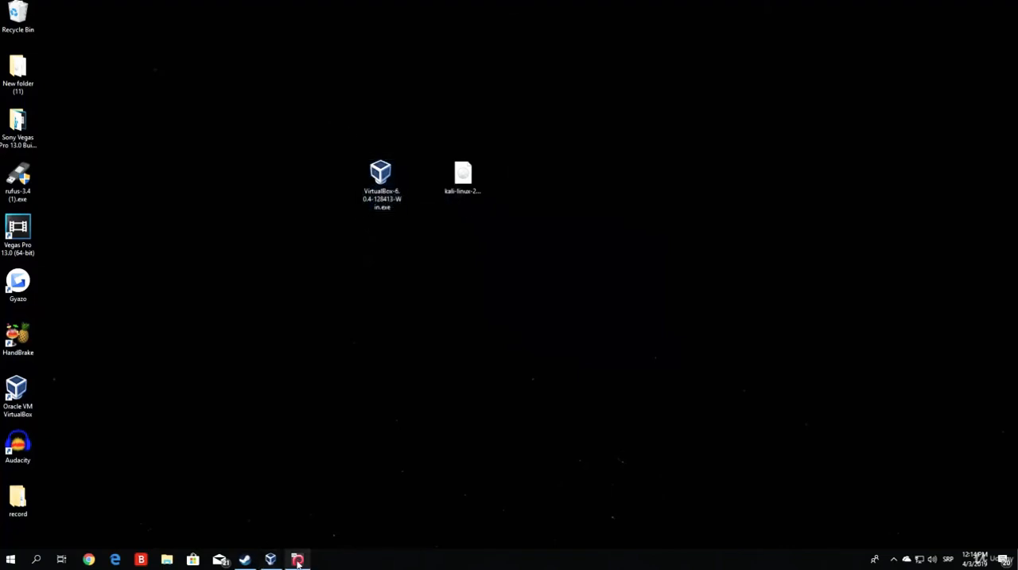
{"action": "left_click", "coordinate": [299, 558]}
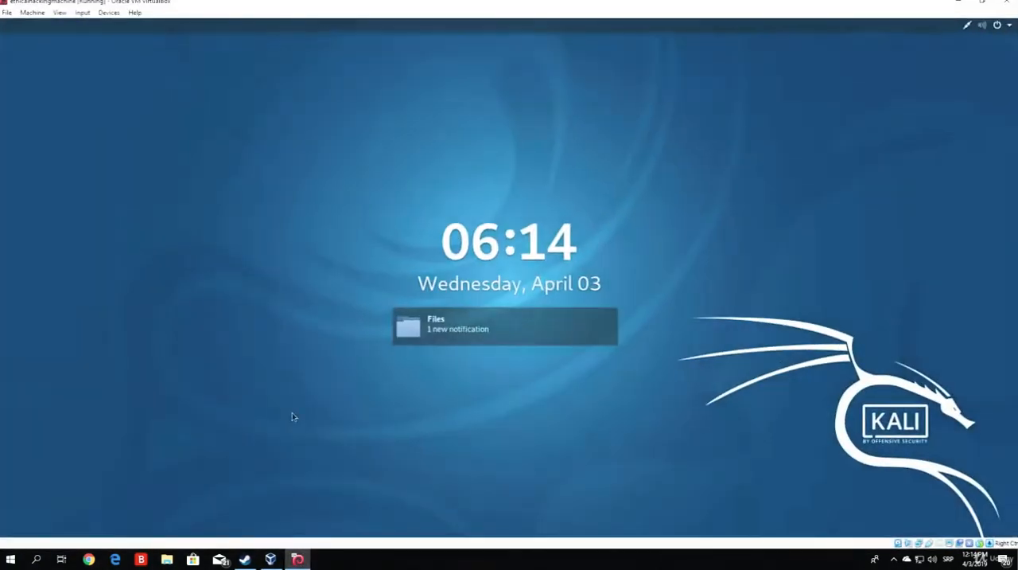
{"action": "mouse_move", "coordinate": [607, 218]}
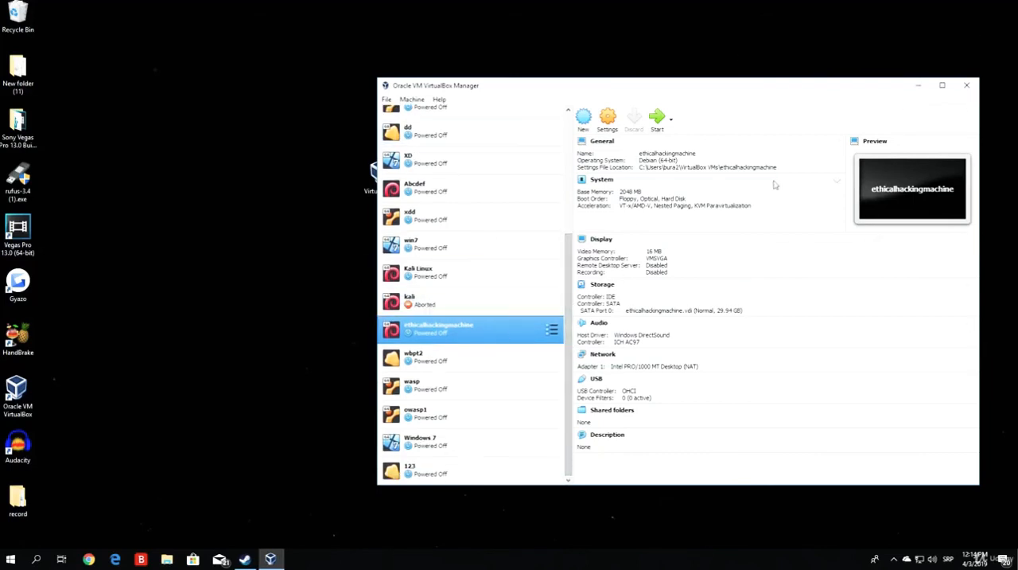
{"action": "mouse_move", "coordinate": [741, 236]}
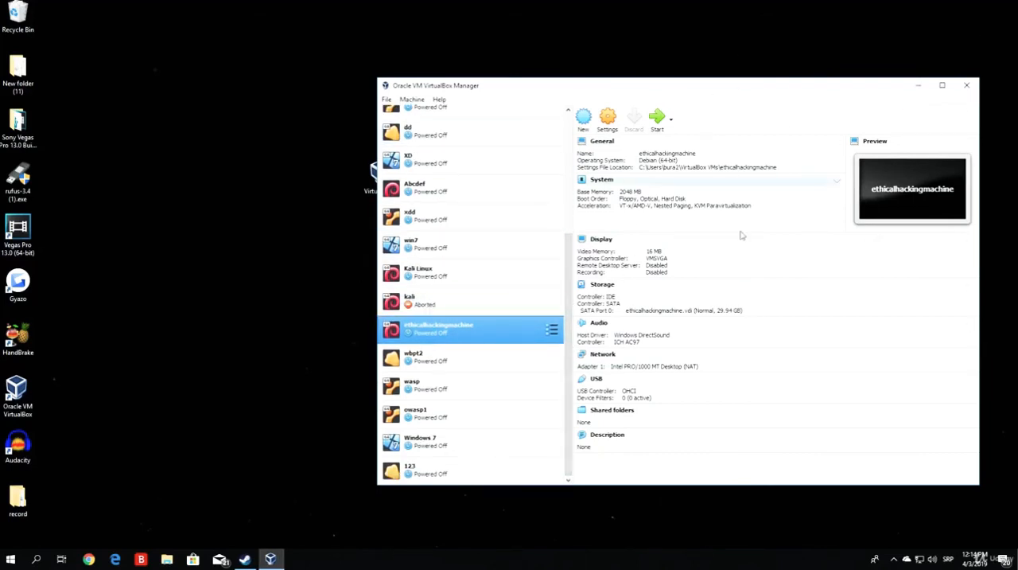
{"action": "mouse_move", "coordinate": [967, 85]}
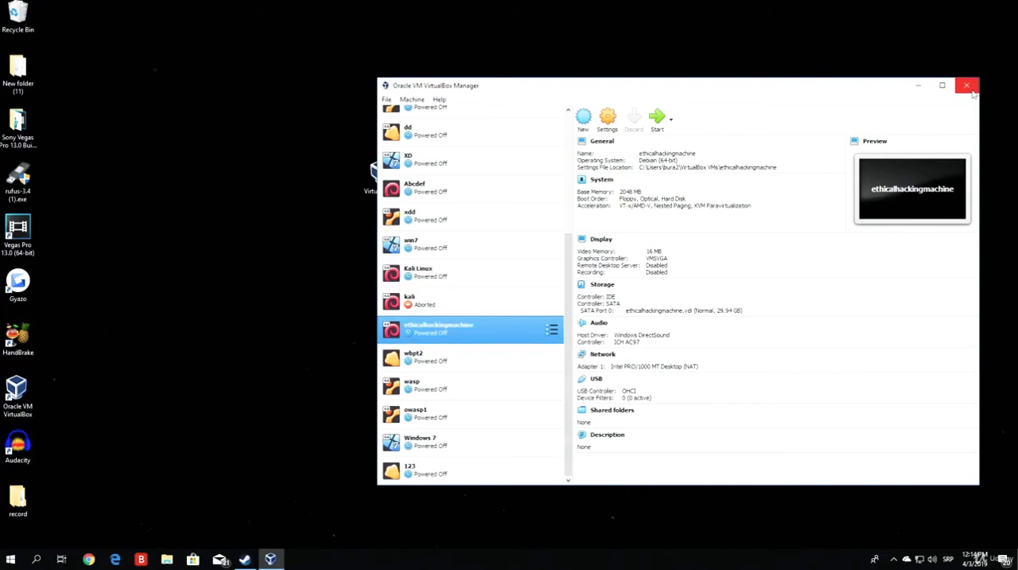
Step: Close the Manager, launch the 6.0.4 installer, and remove the existing VirtualBox installation
{"action": "left_click", "coordinate": [968, 85]}
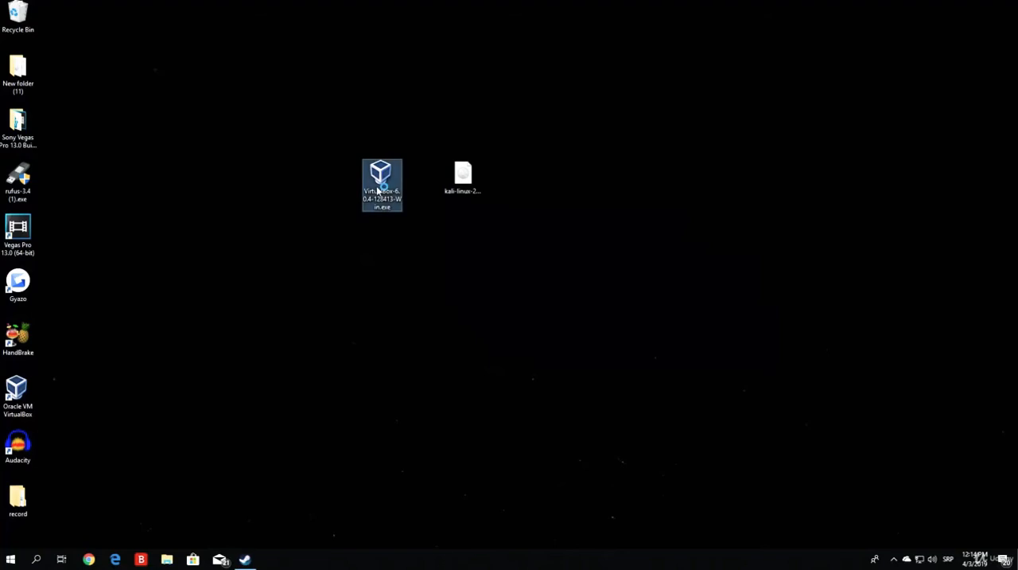
{"action": "double_click", "coordinate": [382, 183]}
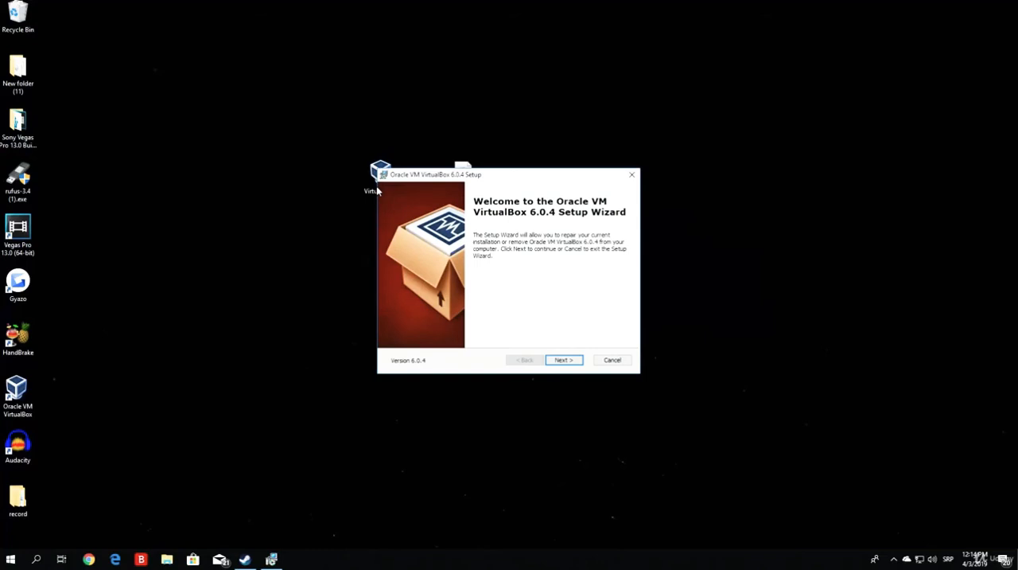
{"action": "mouse_move", "coordinate": [503, 286]}
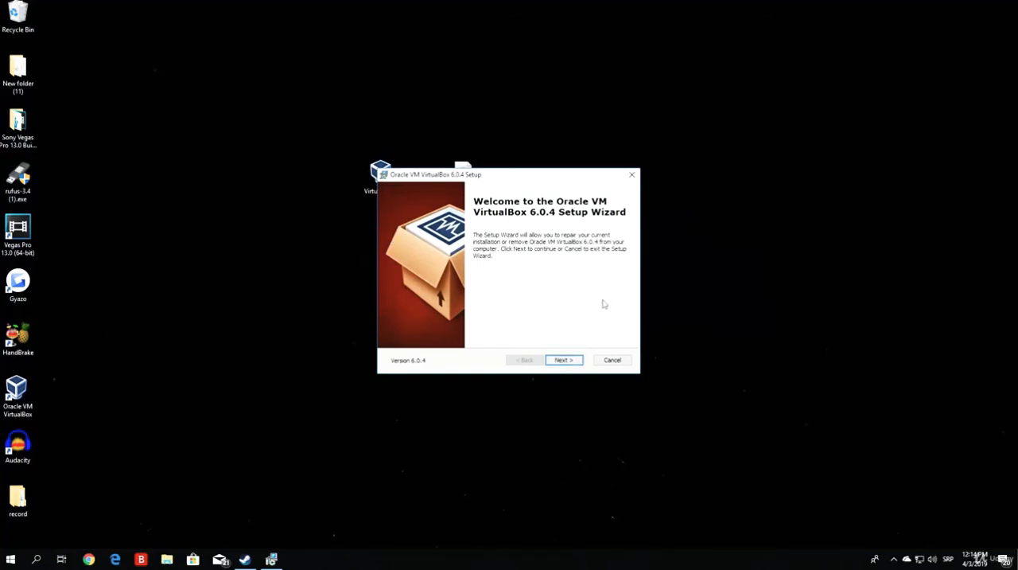
{"action": "left_click", "coordinate": [563, 360]}
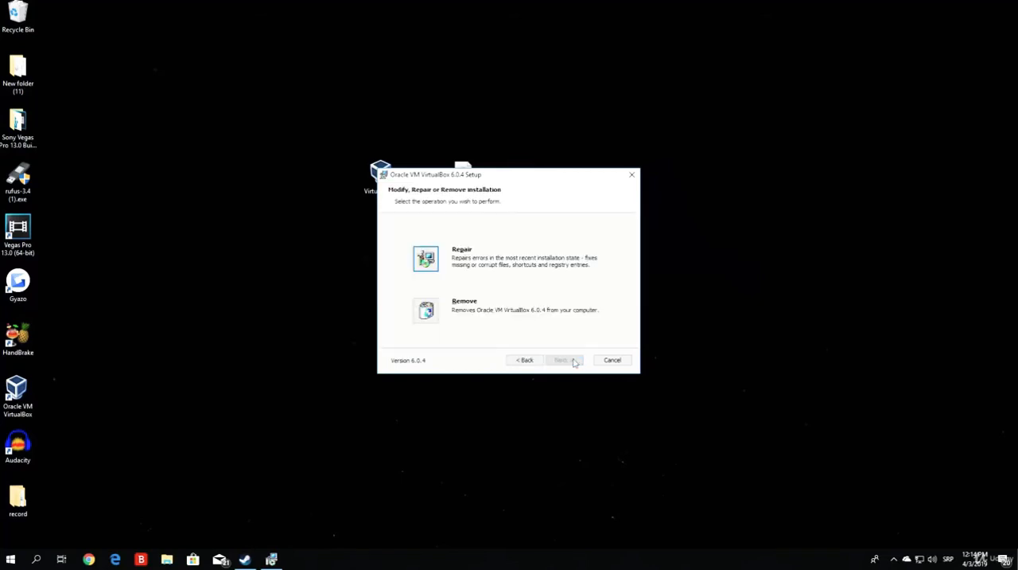
{"action": "mouse_move", "coordinate": [572, 223]}
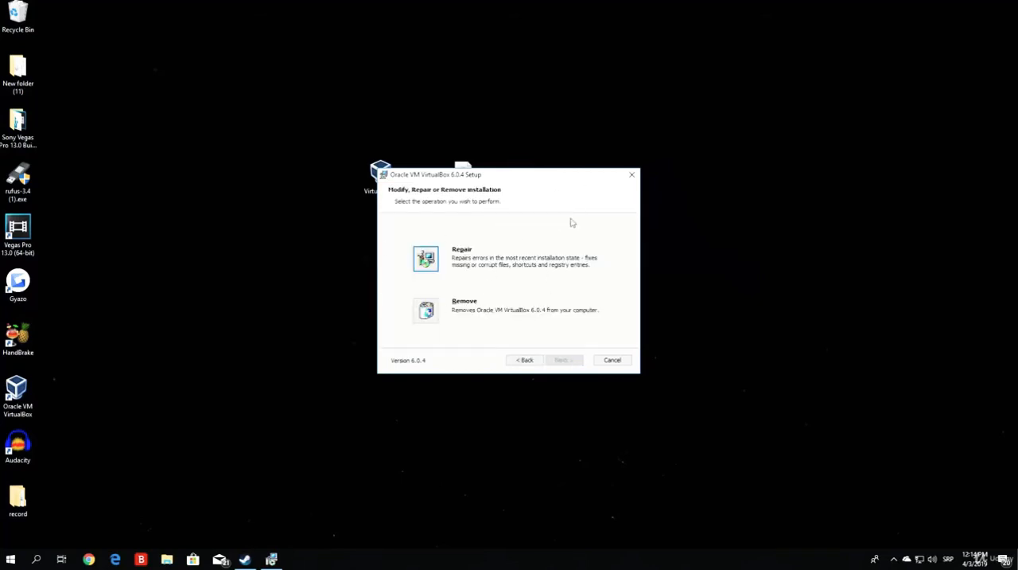
{"action": "mouse_move", "coordinate": [517, 228]}
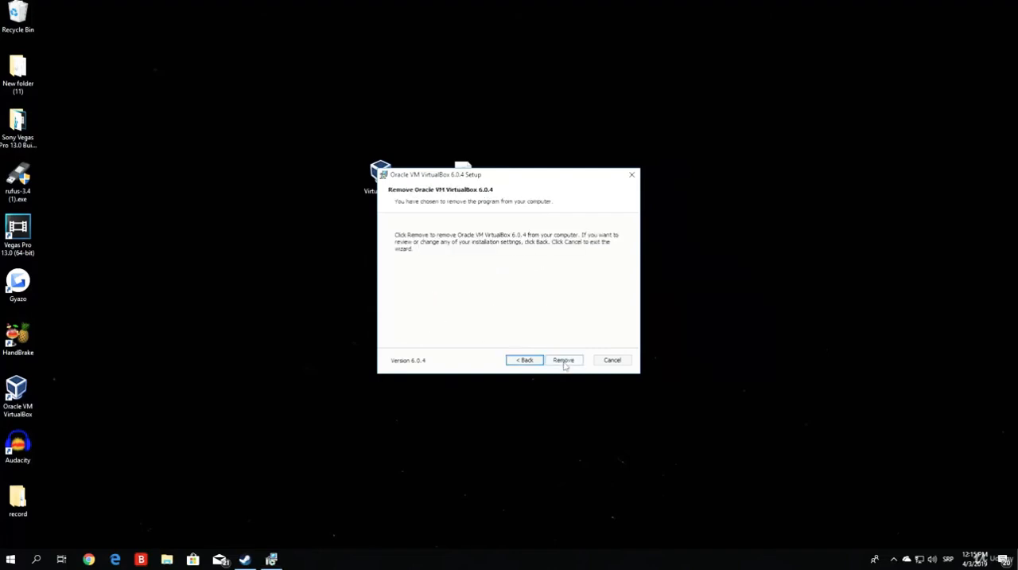
{"action": "left_click", "coordinate": [563, 360]}
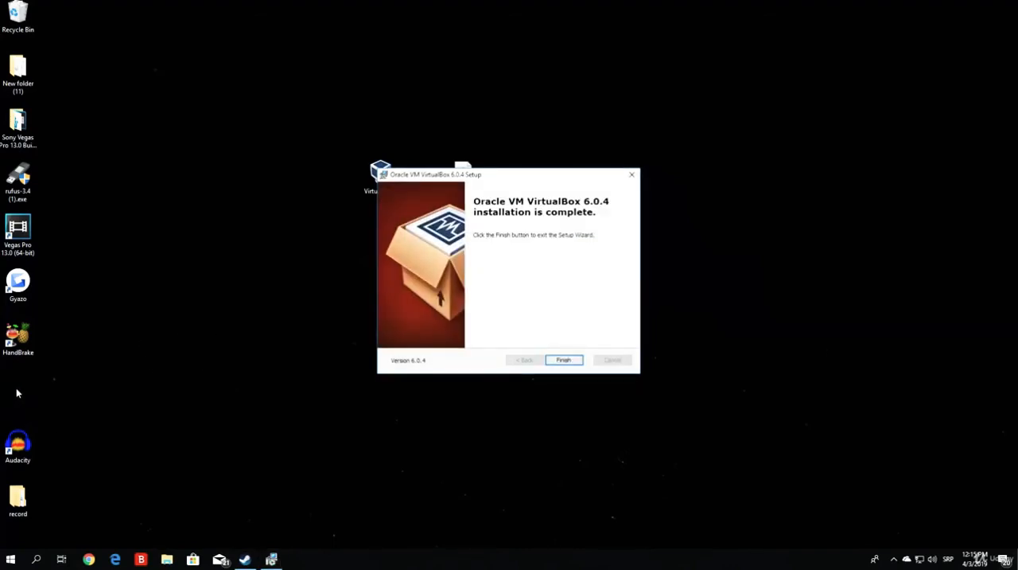
{"action": "mouse_move", "coordinate": [544, 374]}
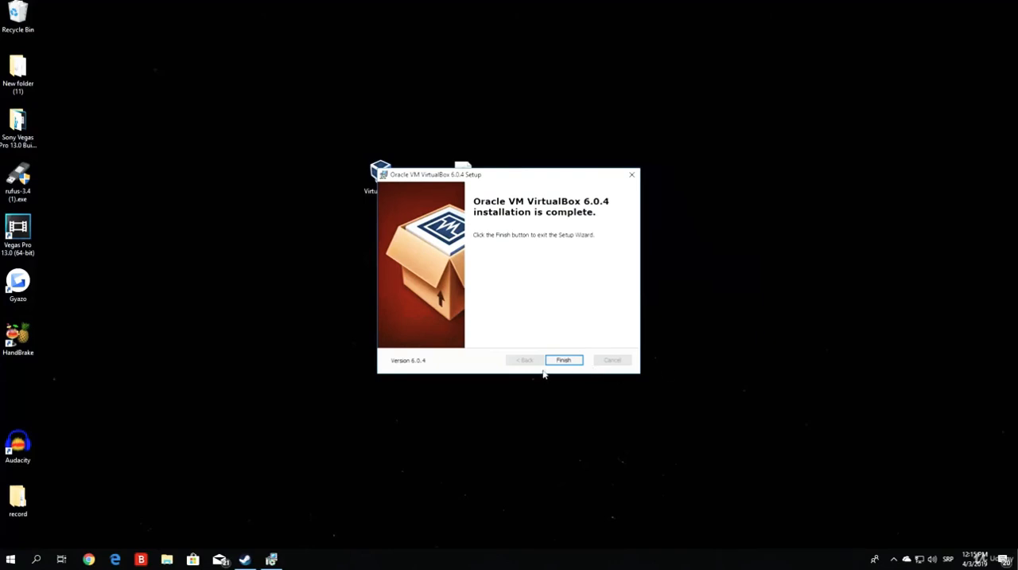
{"action": "left_click", "coordinate": [563, 360]}
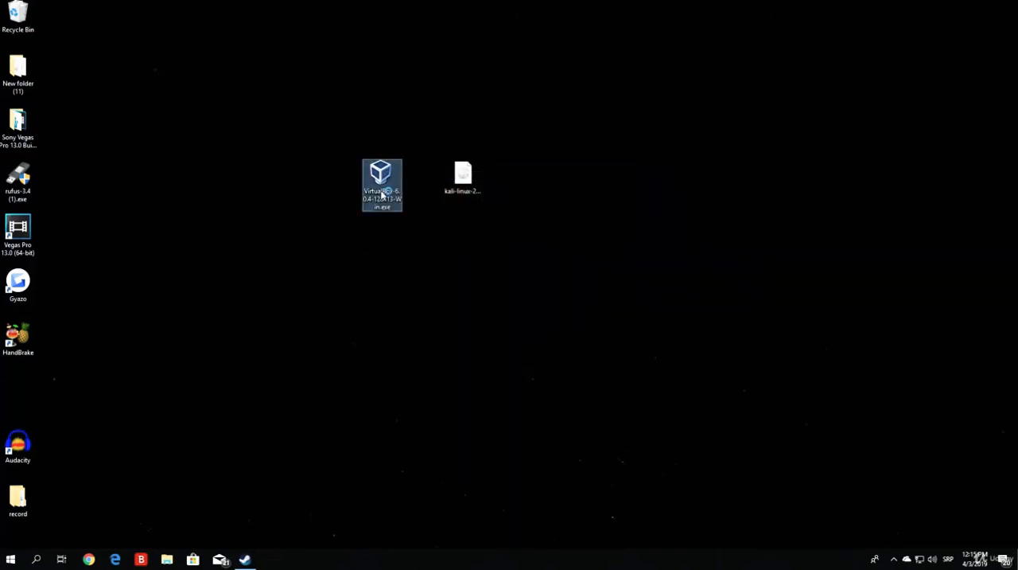
Step: Install VirtualBox 6.0.4 with default features, accepting the network warning and UAC prompt
{"action": "double_click", "coordinate": [382, 183]}
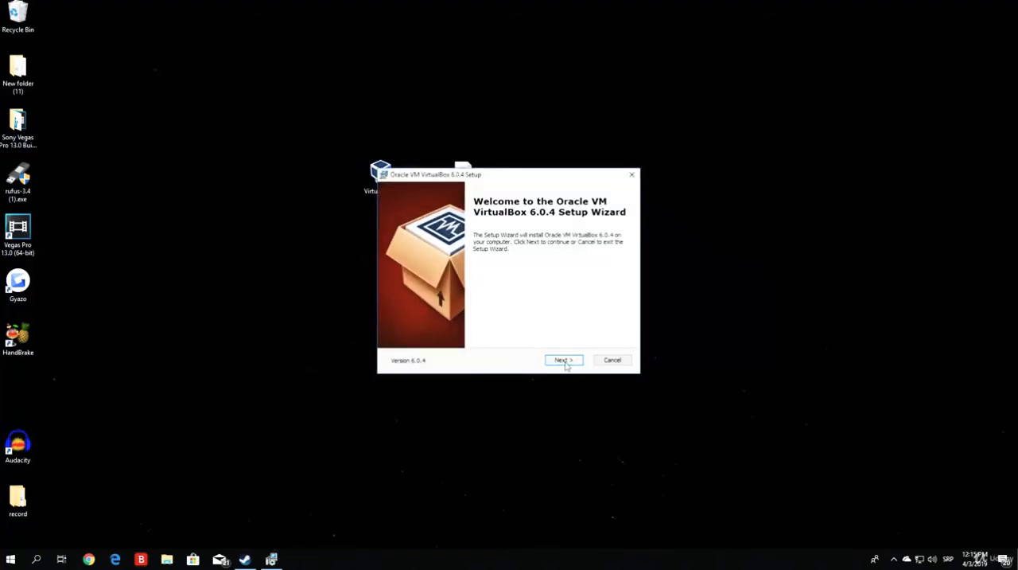
{"action": "left_click", "coordinate": [563, 360]}
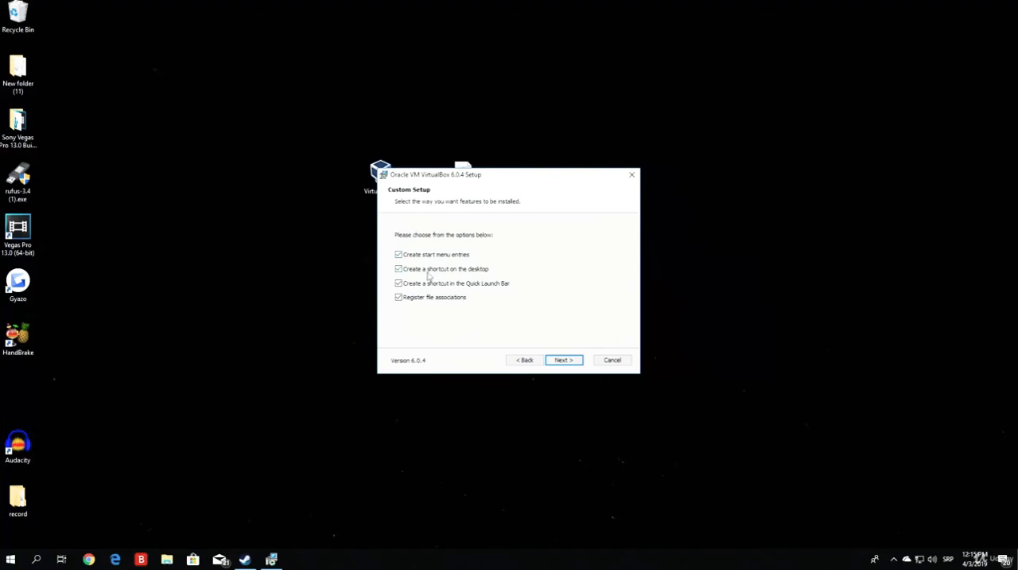
{"action": "mouse_move", "coordinate": [206, 277]}
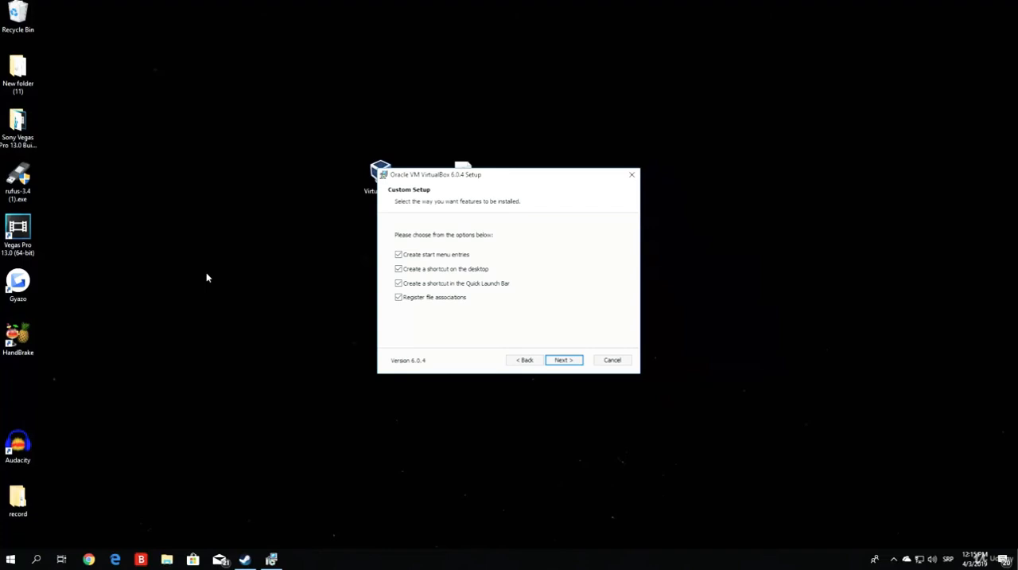
{"action": "mouse_move", "coordinate": [183, 256]}
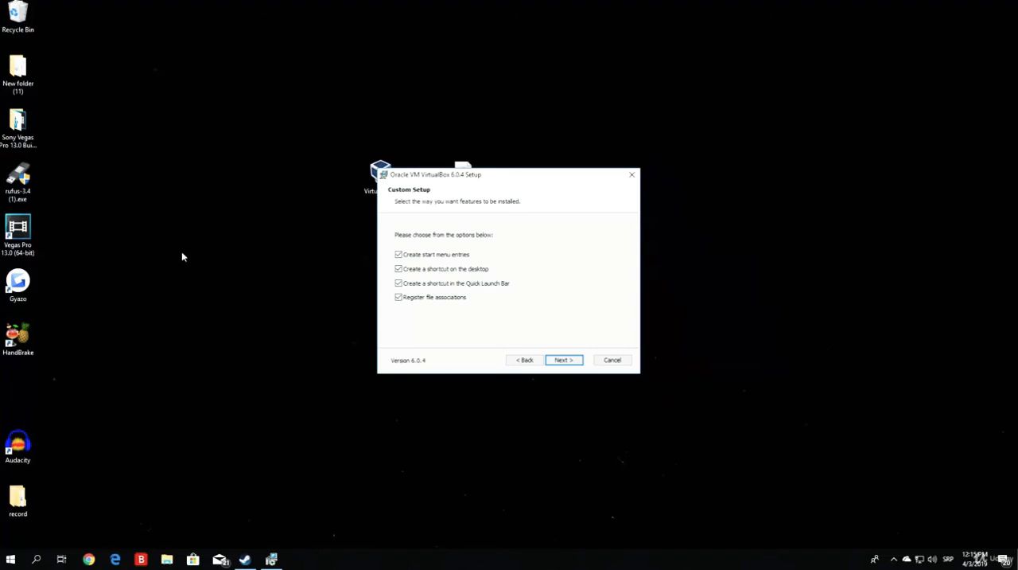
{"action": "mouse_move", "coordinate": [537, 322]}
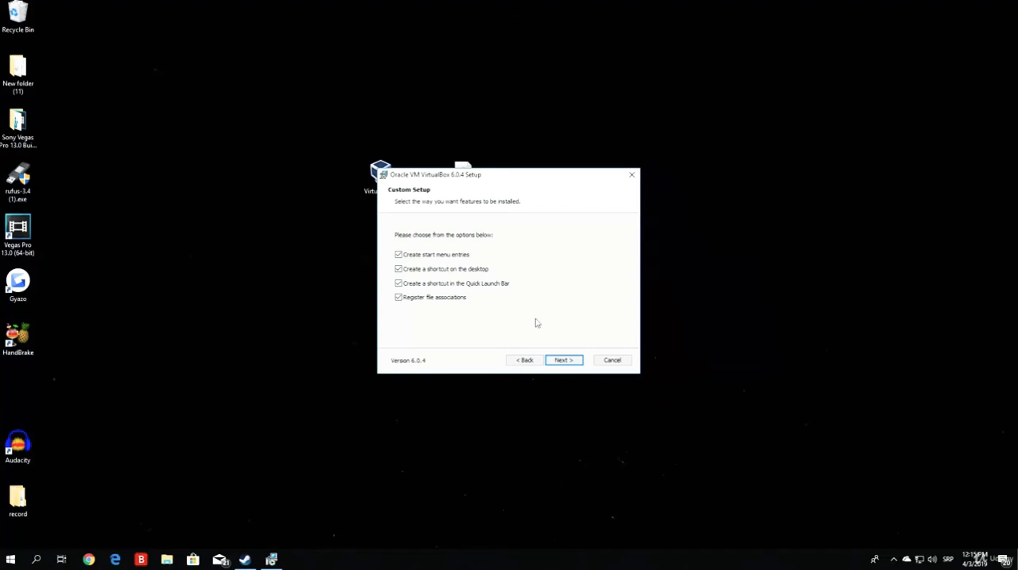
{"action": "left_click", "coordinate": [564, 360]}
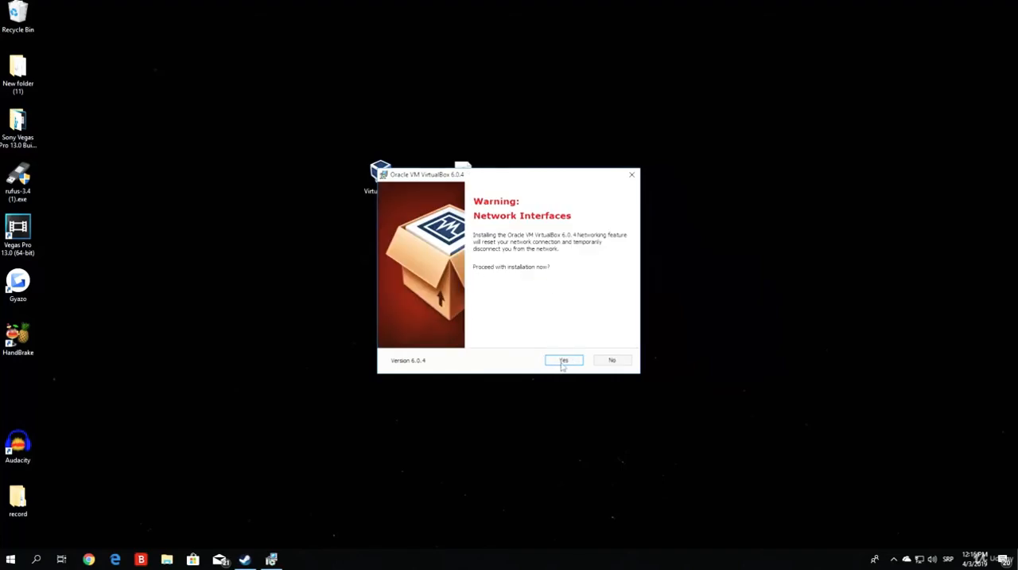
{"action": "left_click", "coordinate": [563, 360]}
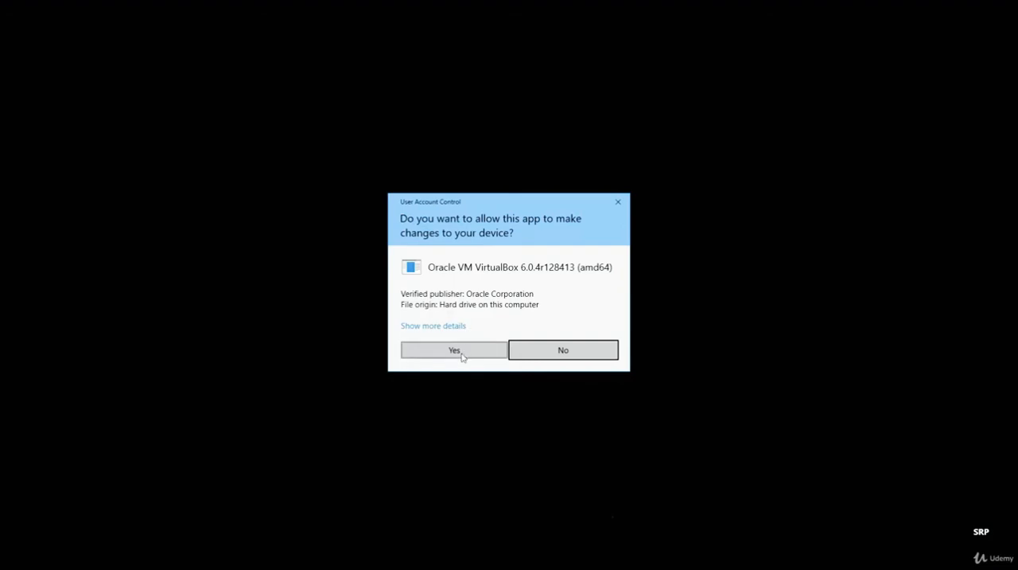
{"action": "left_click", "coordinate": [454, 350]}
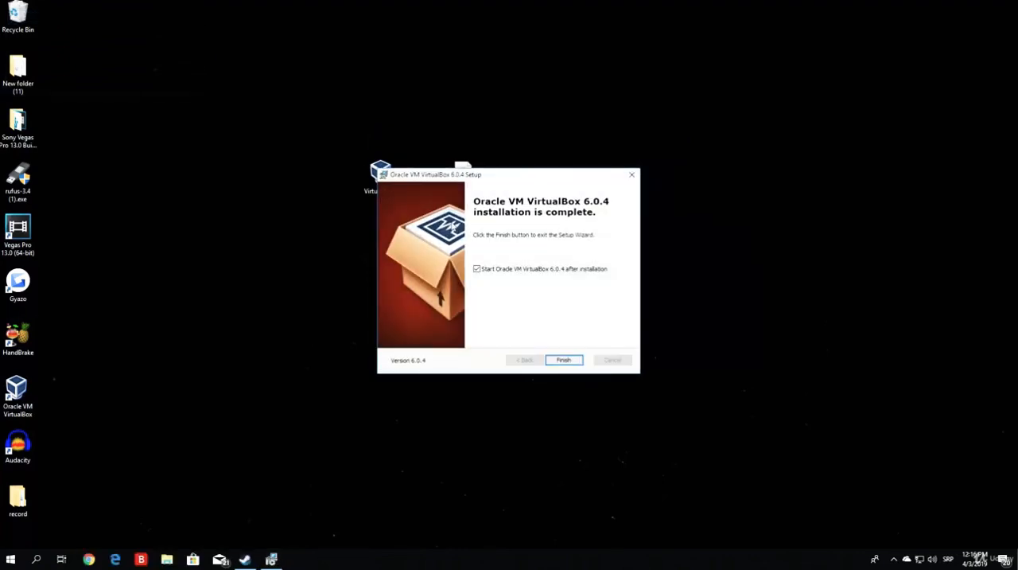
{"action": "left_click", "coordinate": [478, 268]}
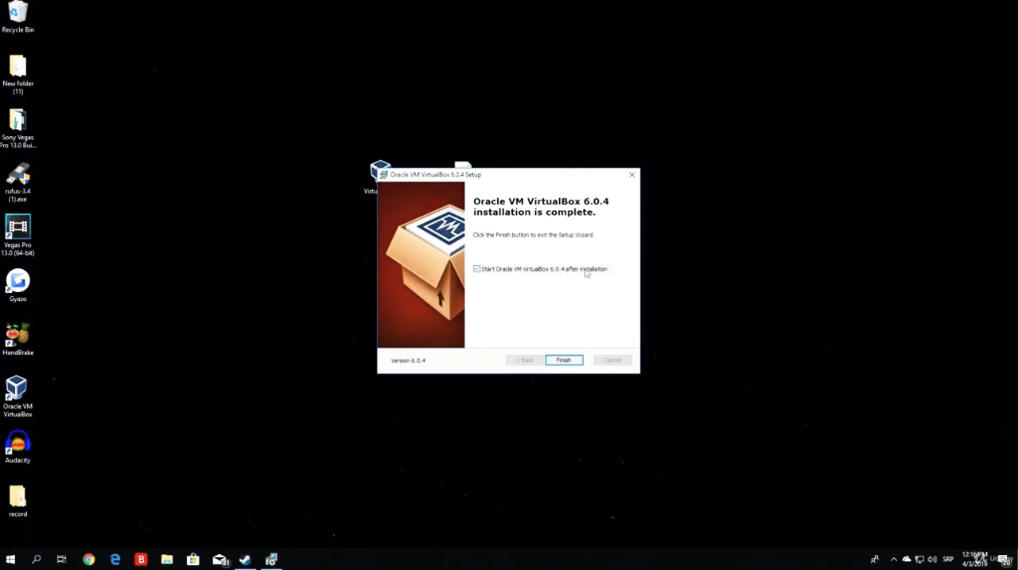
Step: Finish setup, launch VirtualBox Manager from the desktop shortcut, and start a new VM
{"action": "left_click", "coordinate": [563, 359]}
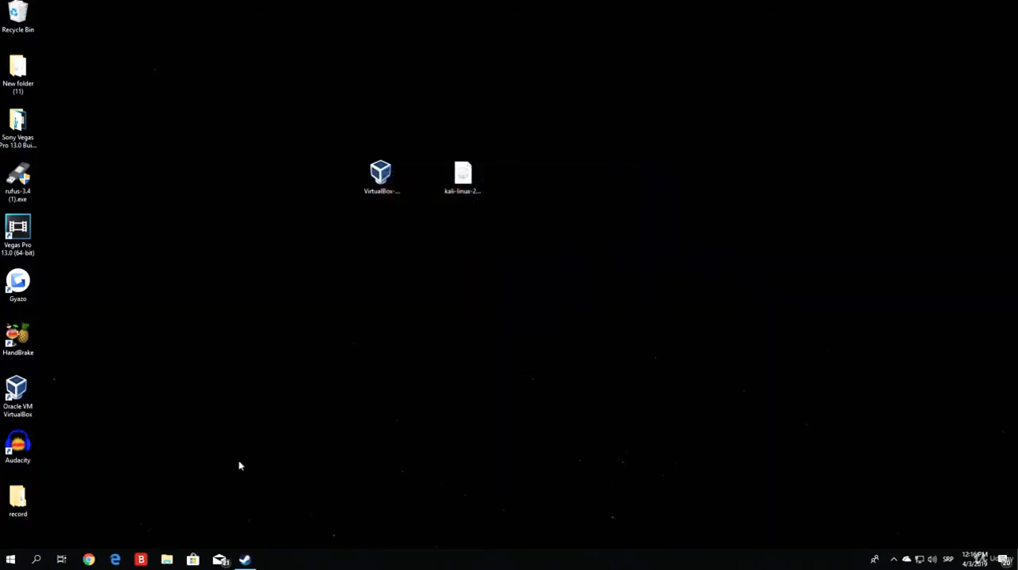
{"action": "mouse_move", "coordinate": [407, 280]}
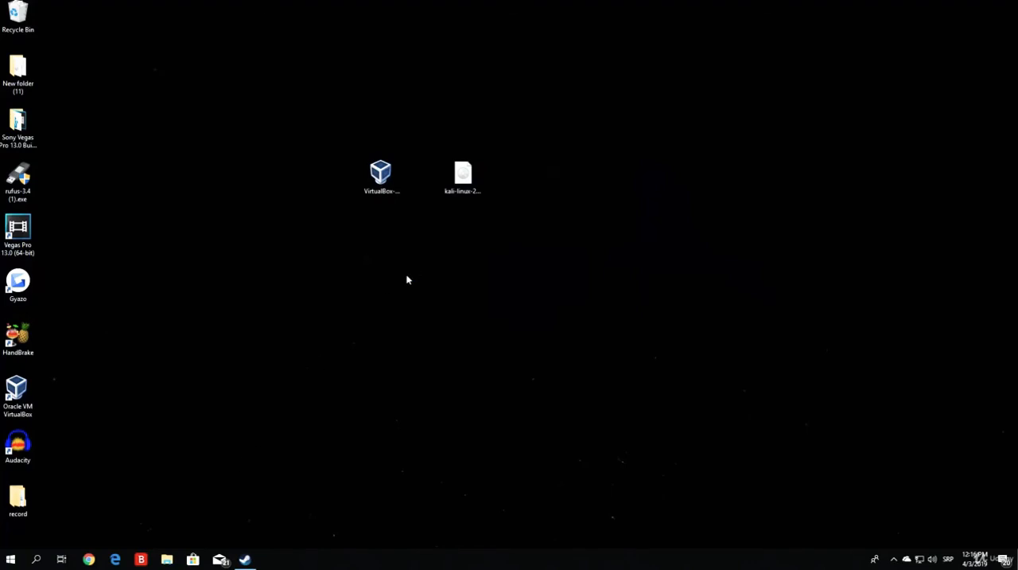
{"action": "mouse_move", "coordinate": [323, 177]}
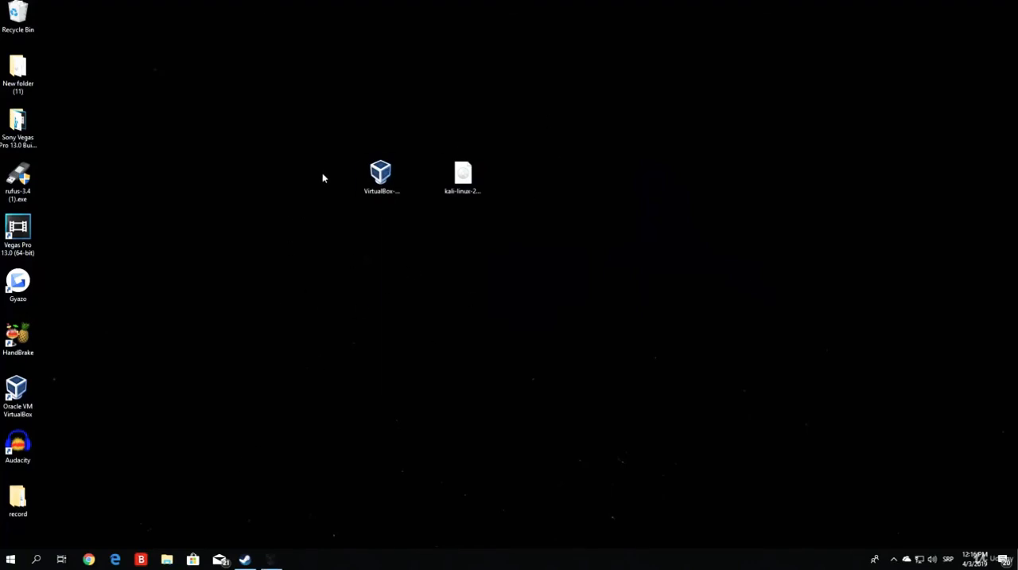
{"action": "double_click", "coordinate": [17, 390]}
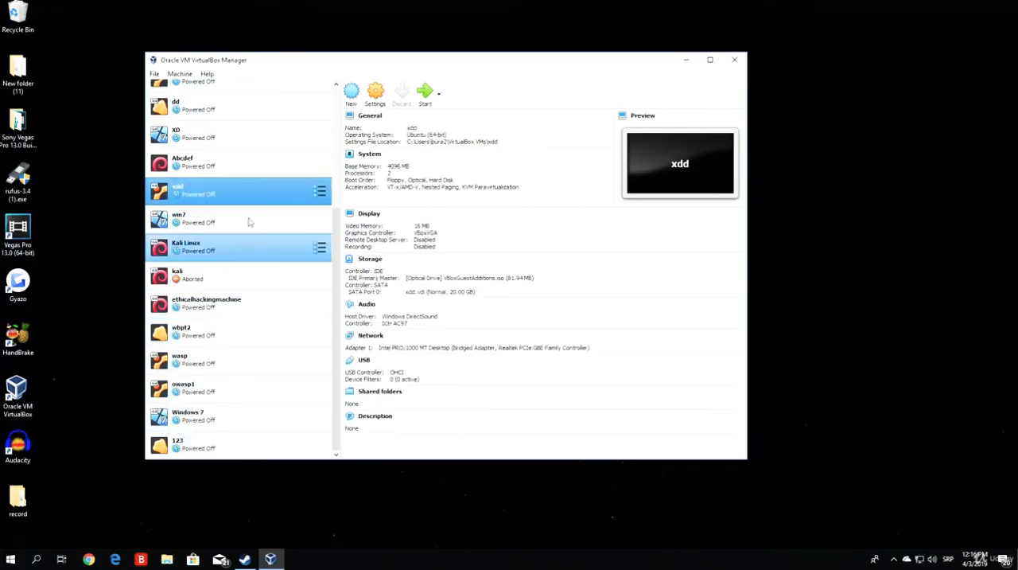
{"action": "mouse_move", "coordinate": [242, 356]}
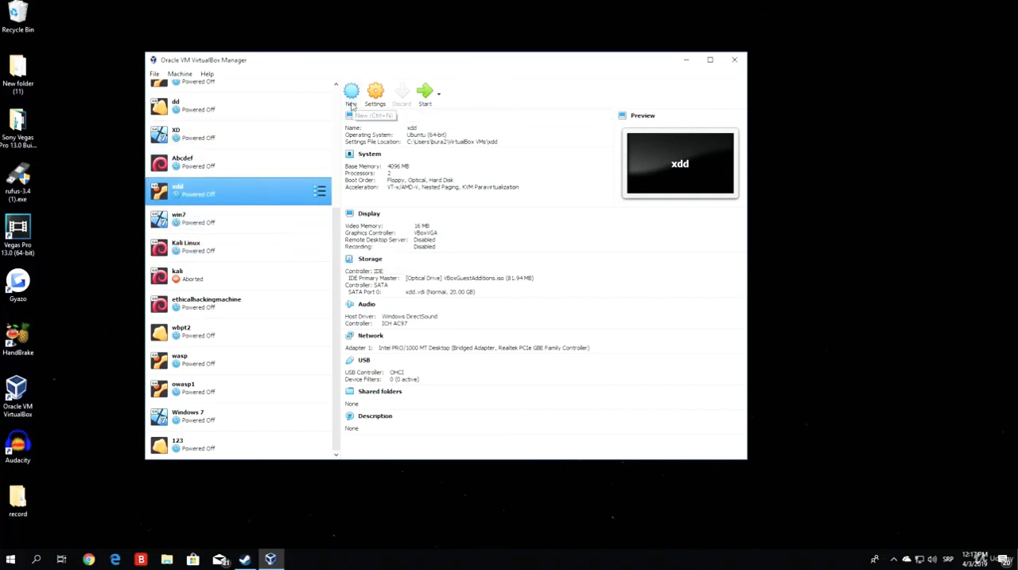
{"action": "mouse_move", "coordinate": [374, 94]}
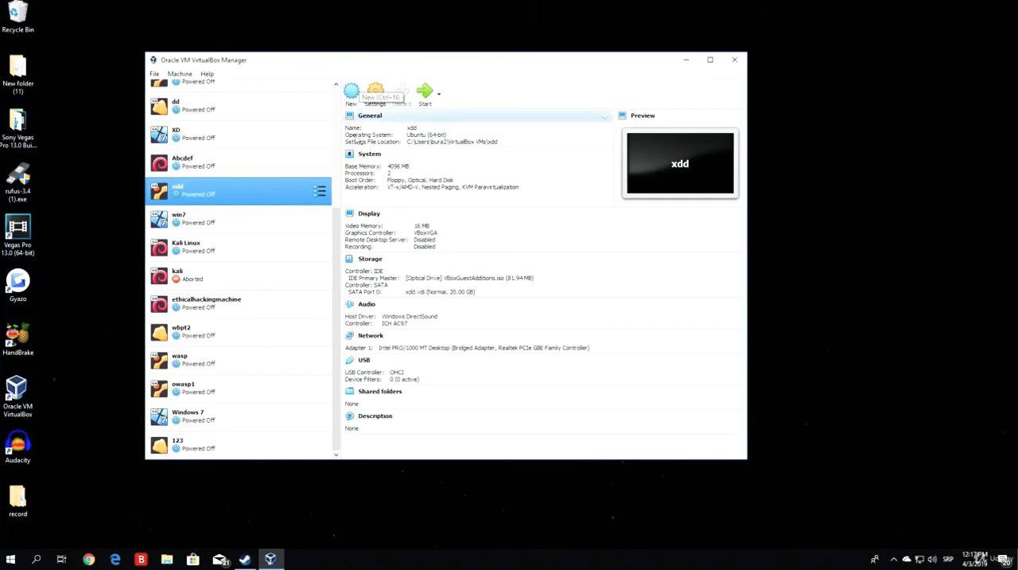
{"action": "mouse_move", "coordinate": [352, 94]}
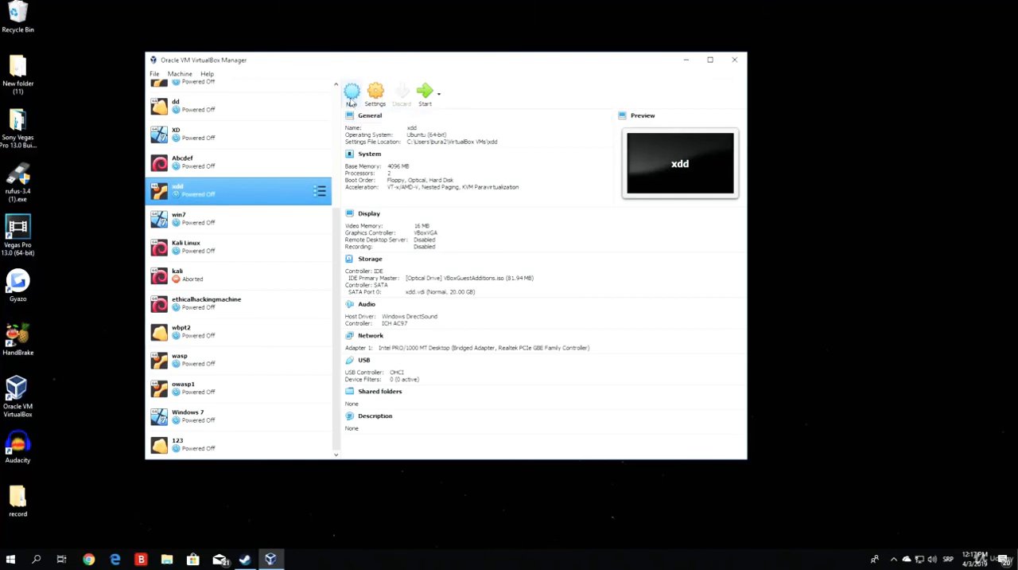
{"action": "left_click", "coordinate": [351, 94]}
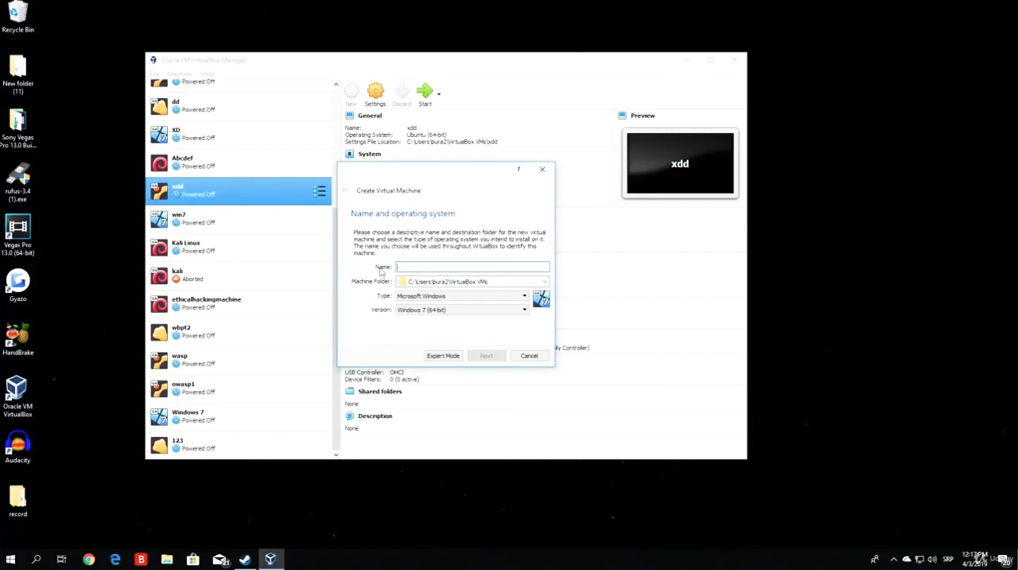
Step: Name the VM 'pythonethicalhacking' with Type Linux and Version Debian (64-bit)
{"action": "type", "text": "pythonethical"}
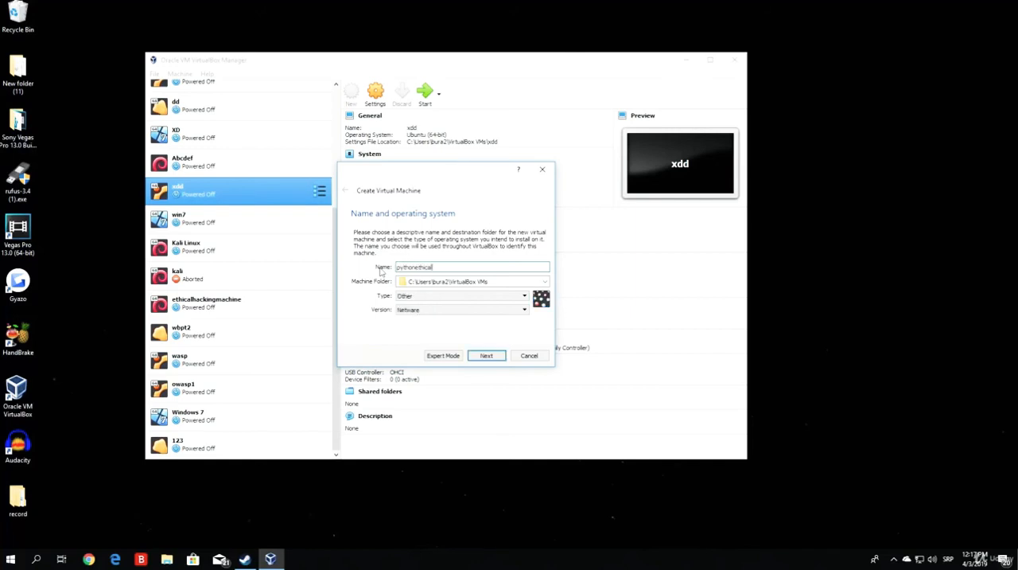
{"action": "type", "text": "hacking"}
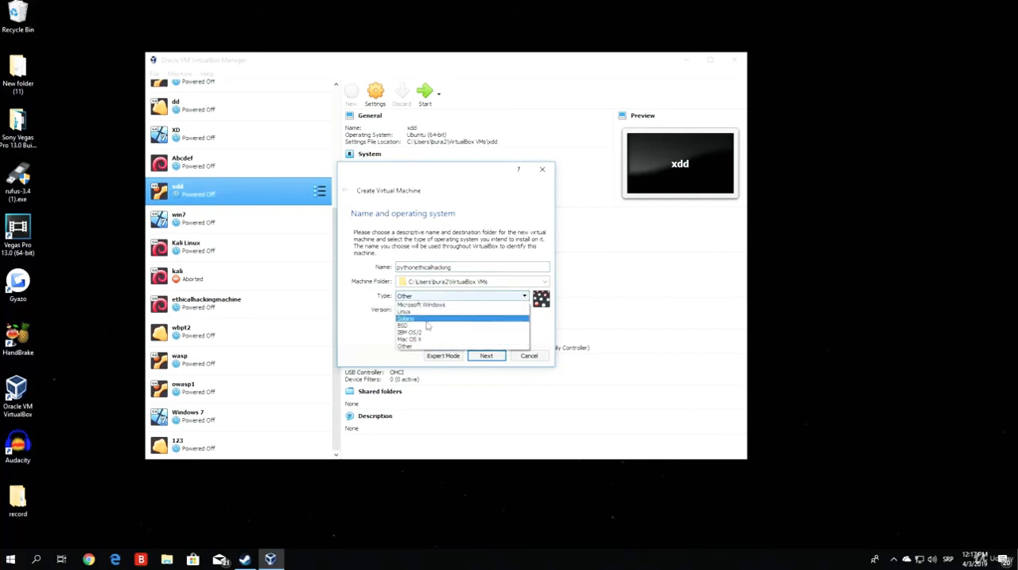
{"action": "left_click", "coordinate": [405, 311]}
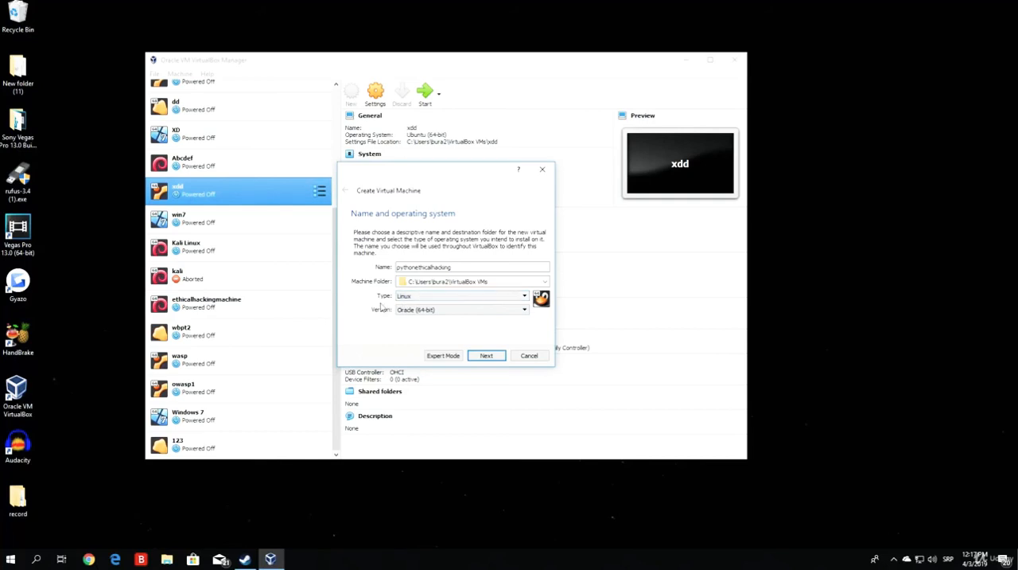
{"action": "left_click", "coordinate": [461, 310]}
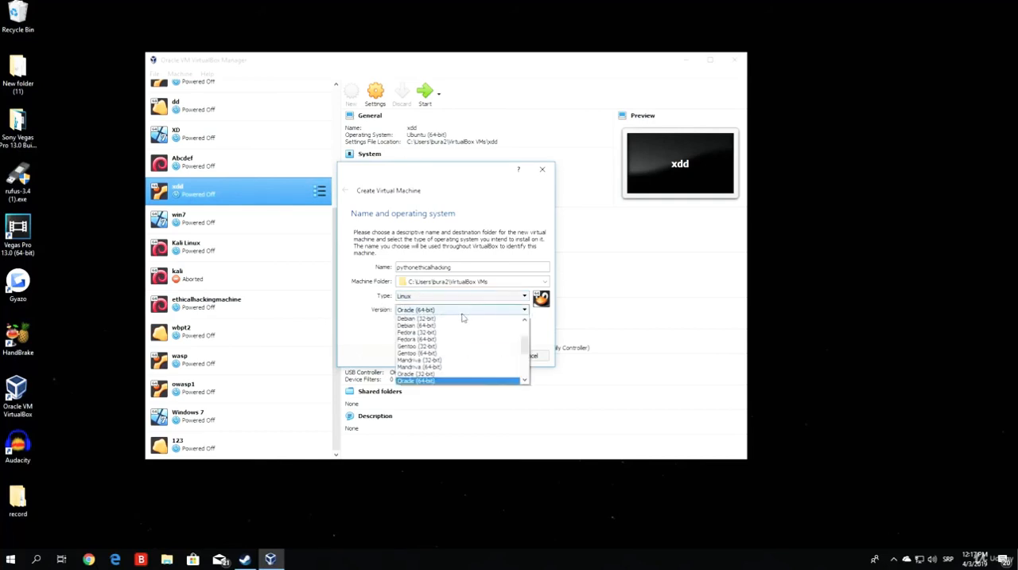
{"action": "scroll", "scroll_direction": "down", "scroll_amount": 3}
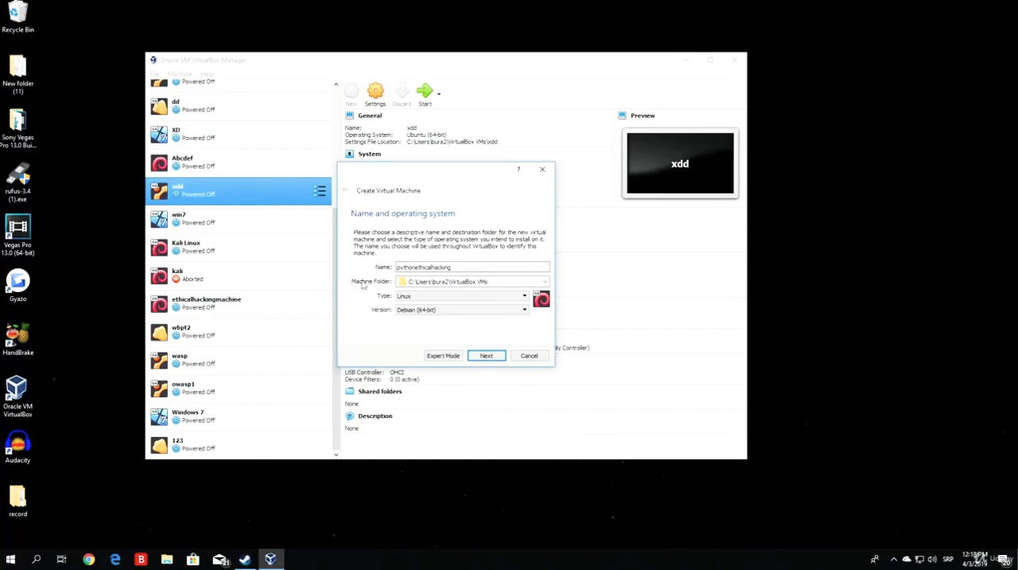
{"action": "left_click", "coordinate": [486, 355]}
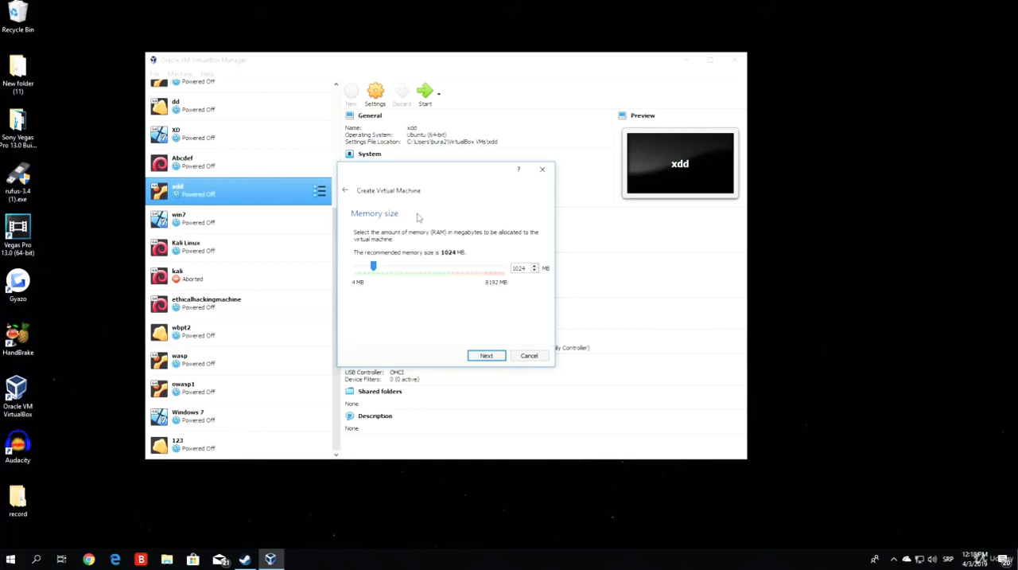
{"action": "mouse_move", "coordinate": [513, 283]}
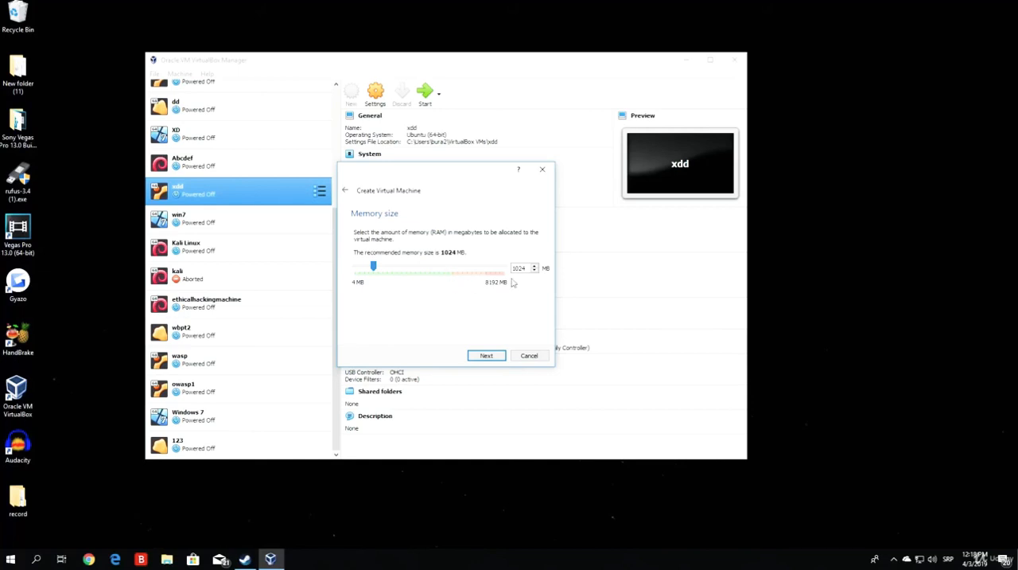
{"action": "mouse_move", "coordinate": [469, 307]}
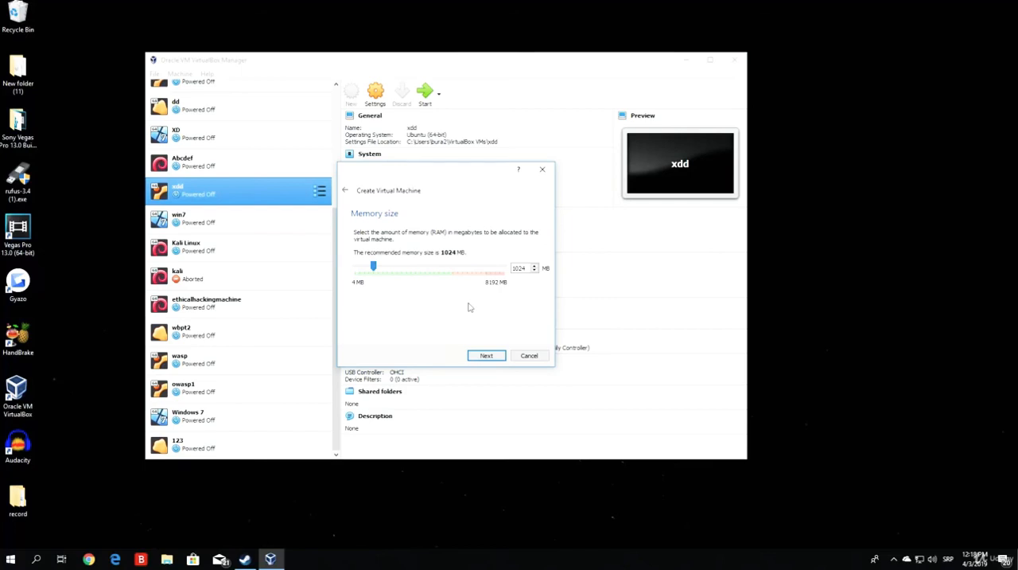
{"action": "mouse_move", "coordinate": [321, 269]}
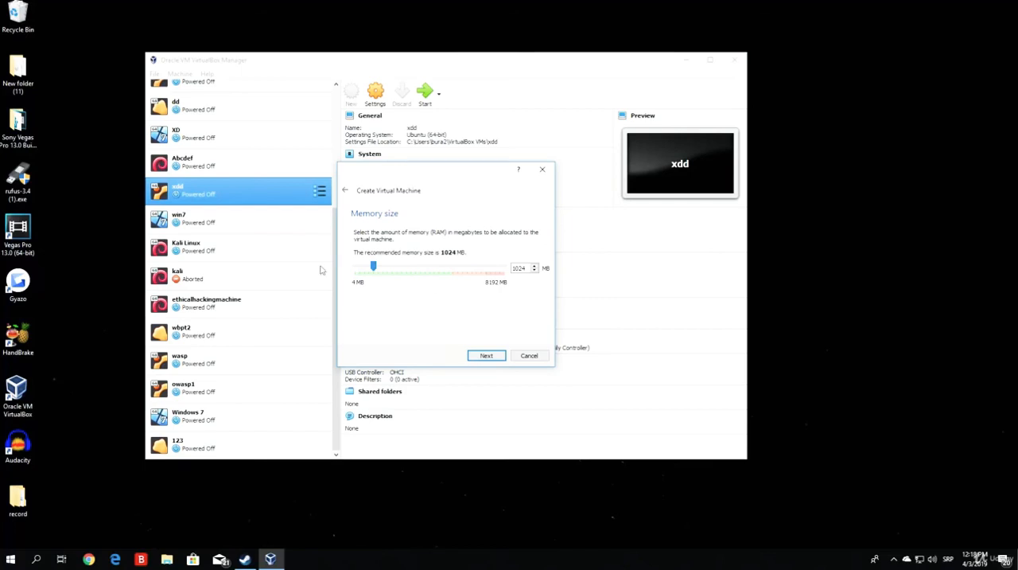
Step: Move the memory slider through its 8192 MB maximum, settle on 2048 MB, and continue
{"action": "left_click_drag", "start_coordinate": [374, 266], "coordinate": [370, 267]}
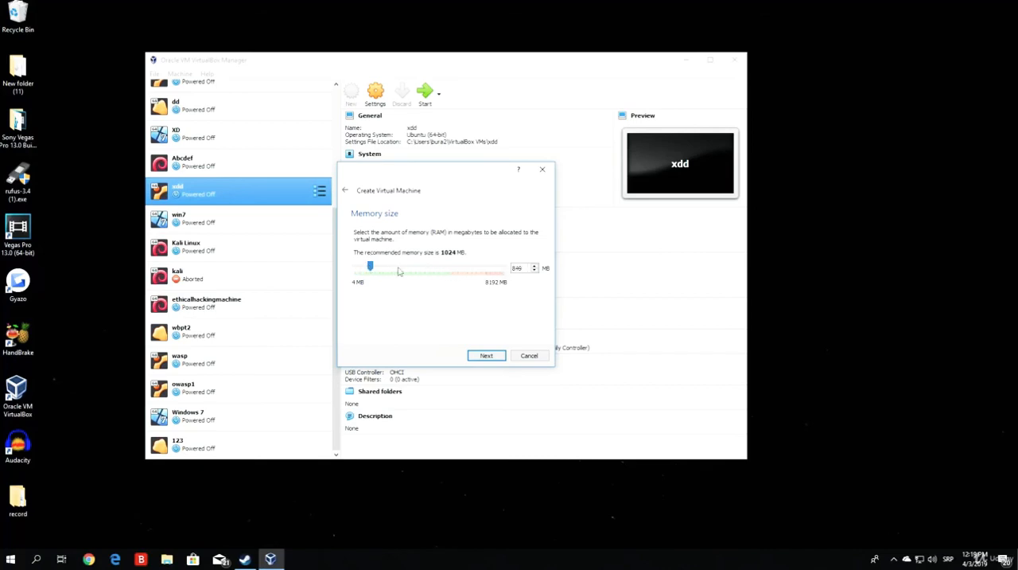
{"action": "left_click_drag", "start_coordinate": [370, 265], "coordinate": [504, 265]}
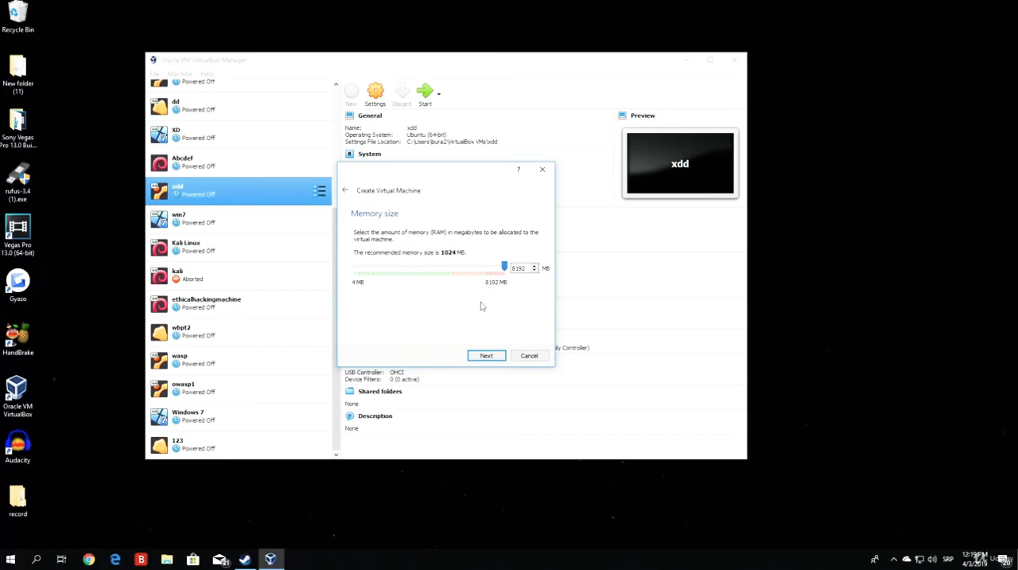
{"action": "mouse_move", "coordinate": [493, 274]}
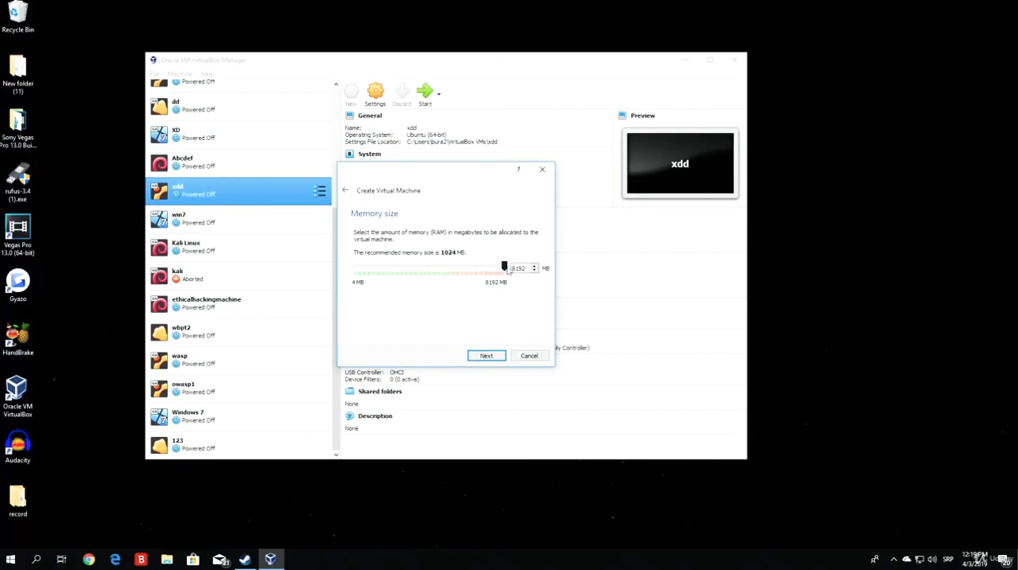
{"action": "left_click_drag", "start_coordinate": [504, 267], "coordinate": [378, 268]}
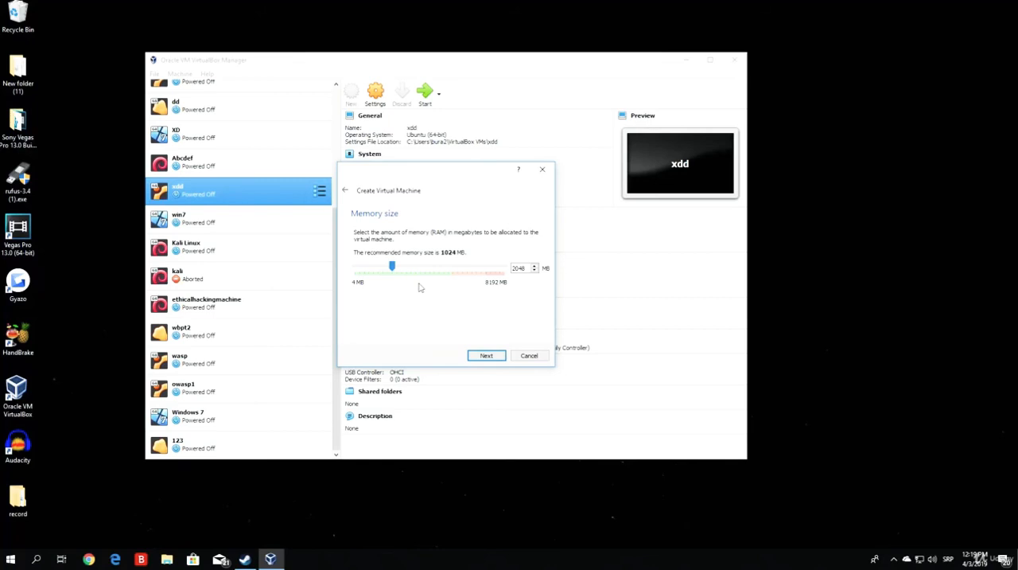
{"action": "mouse_move", "coordinate": [382, 224]}
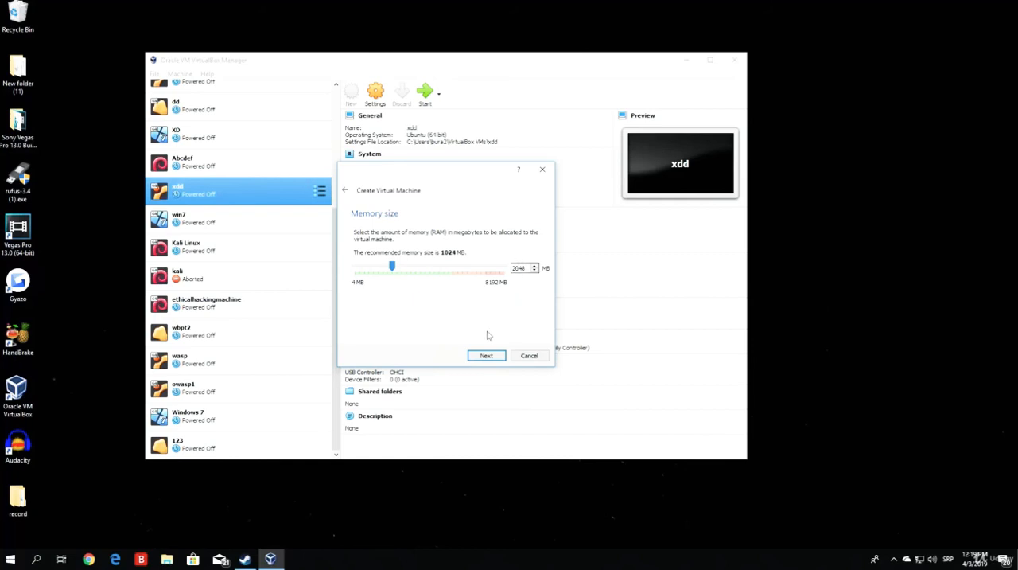
{"action": "left_click", "coordinate": [486, 355]}
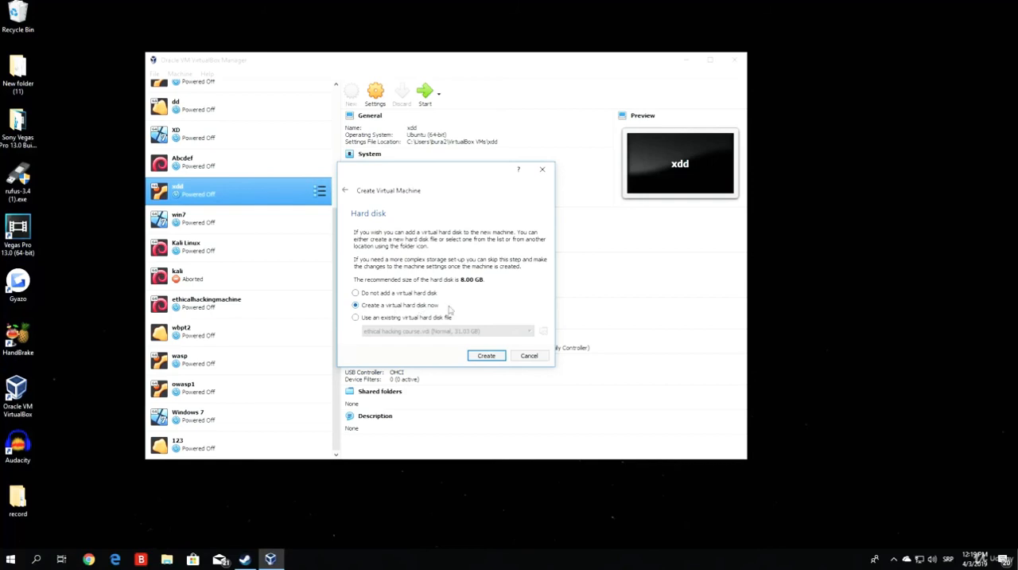
Step: Create a new virtual hard disk now, keeping the VDI file type
{"action": "left_click", "coordinate": [486, 356]}
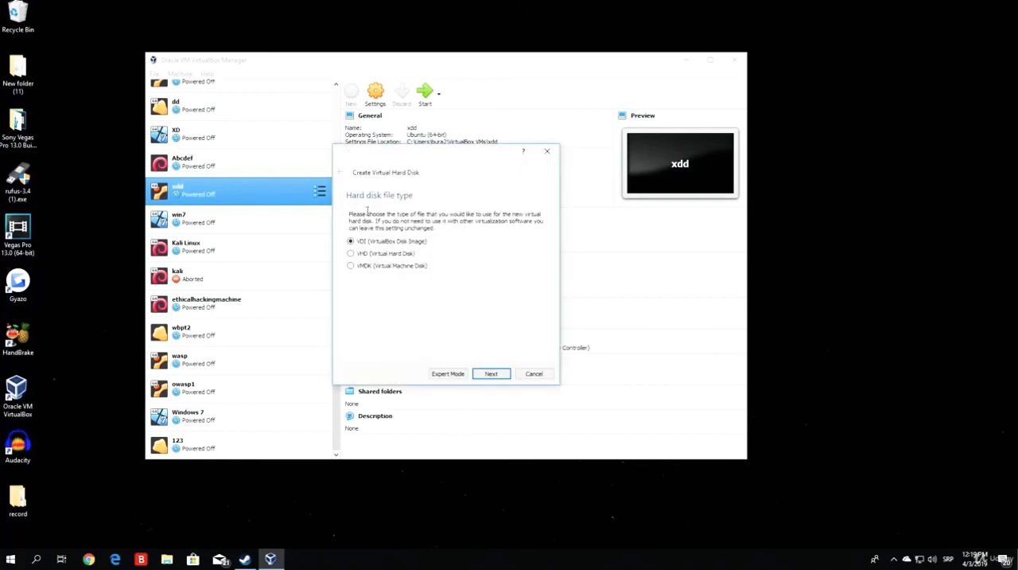
{"action": "mouse_move", "coordinate": [469, 346]}
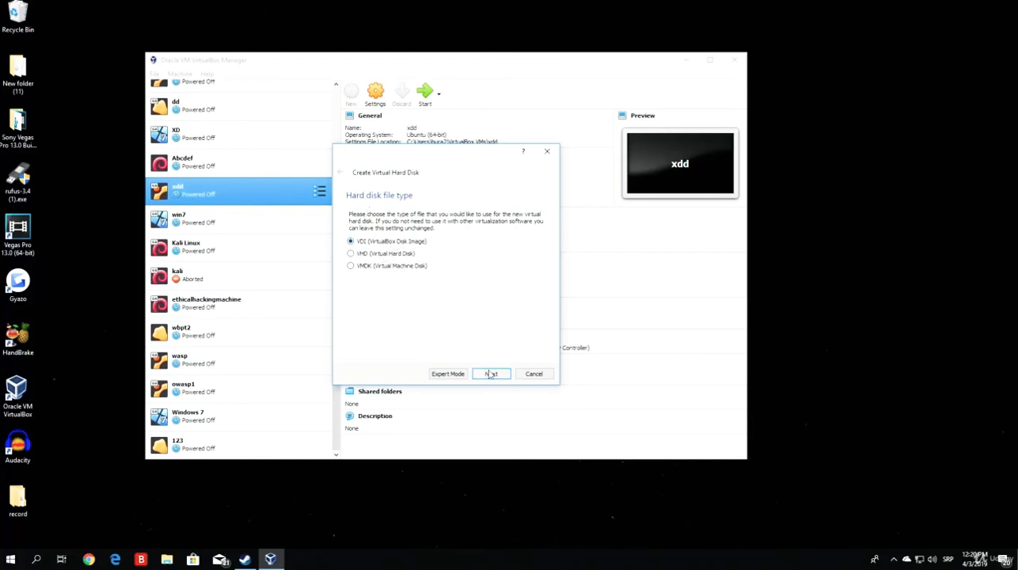
{"action": "left_click", "coordinate": [490, 373]}
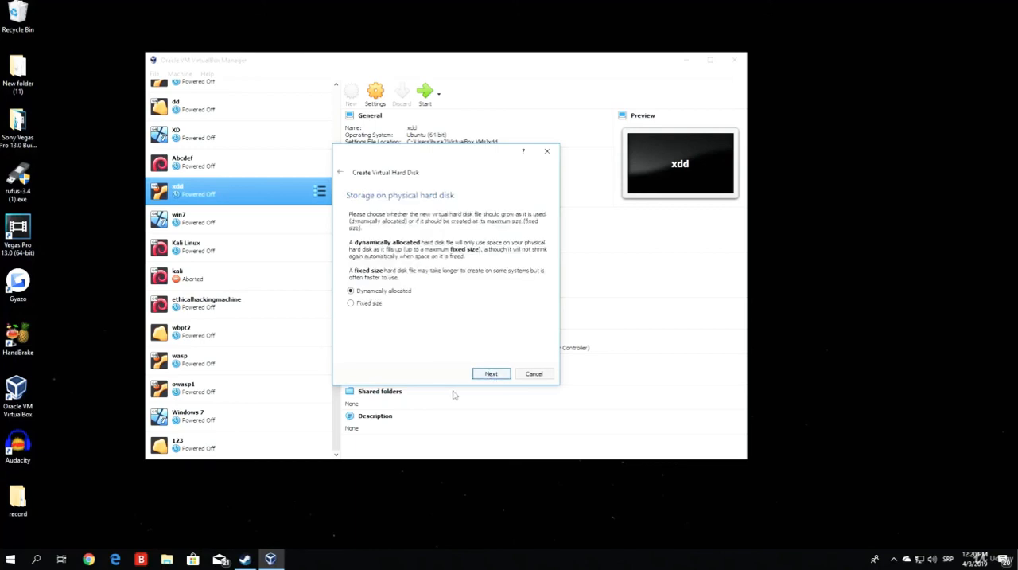
{"action": "mouse_move", "coordinate": [491, 373]}
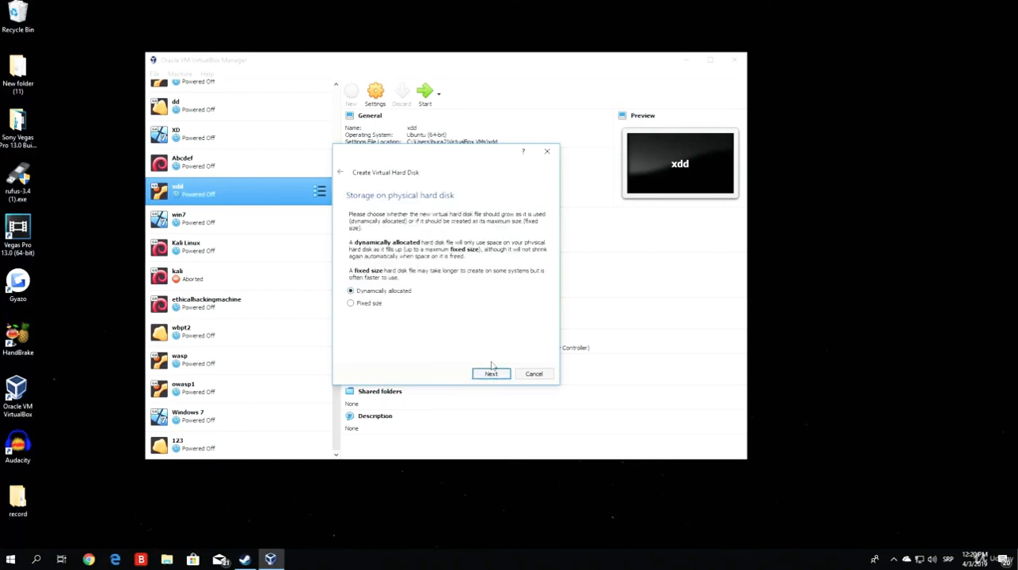
{"action": "mouse_move", "coordinate": [490, 330]}
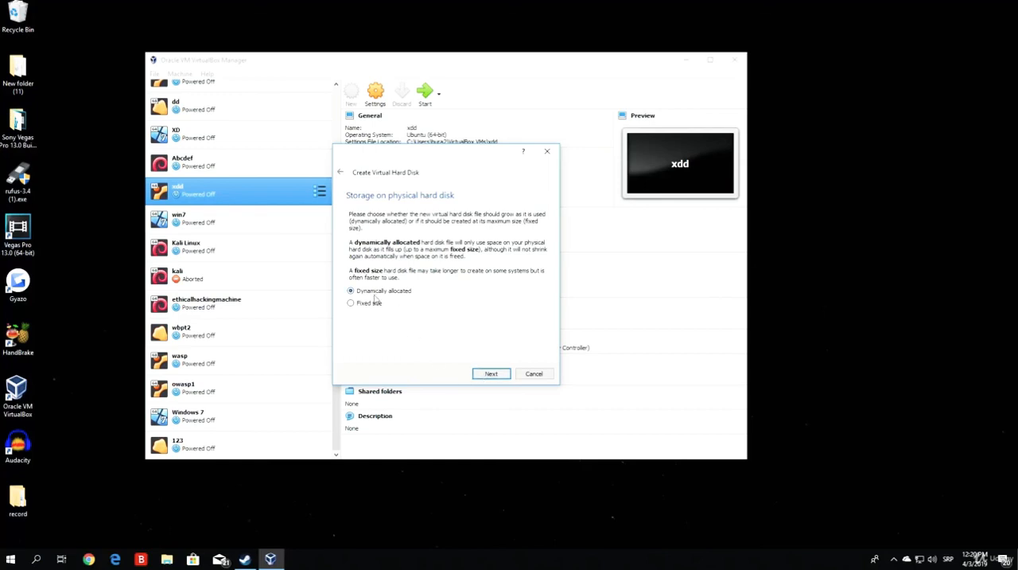
Step: Keep the disk storage dynamically allocated and continue to the size page
{"action": "left_click", "coordinate": [491, 374]}
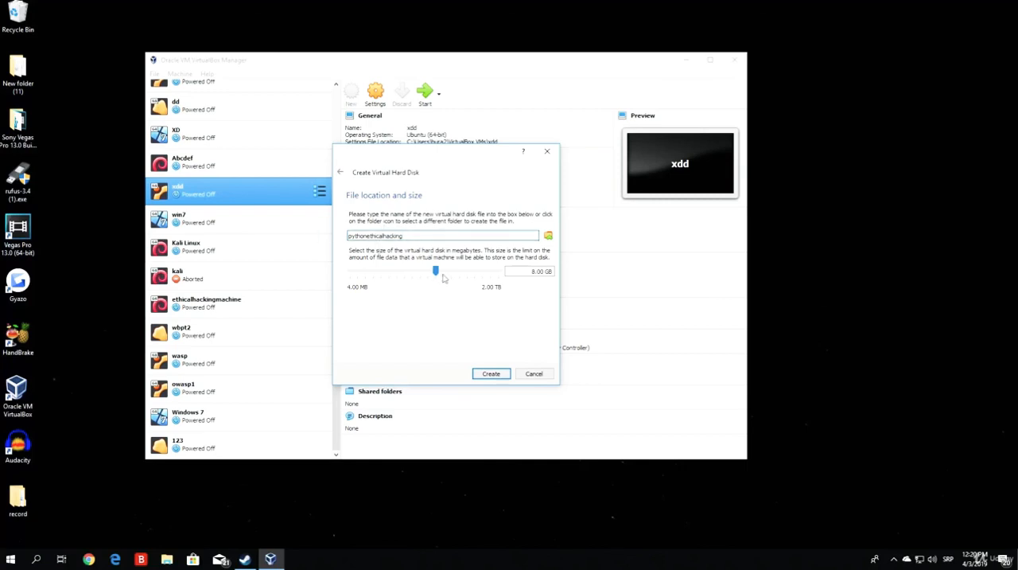
{"action": "mouse_move", "coordinate": [435, 270]}
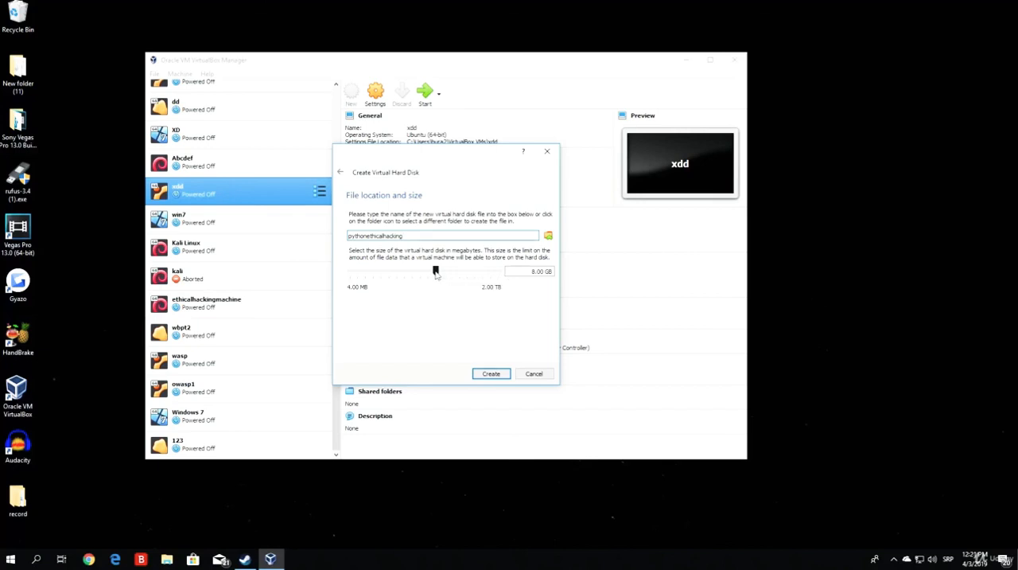
Step: Set the pythonethicalhacking disk to 32.23 GB and create the VM
{"action": "left_click_drag", "start_coordinate": [435, 271], "coordinate": [414, 272]}
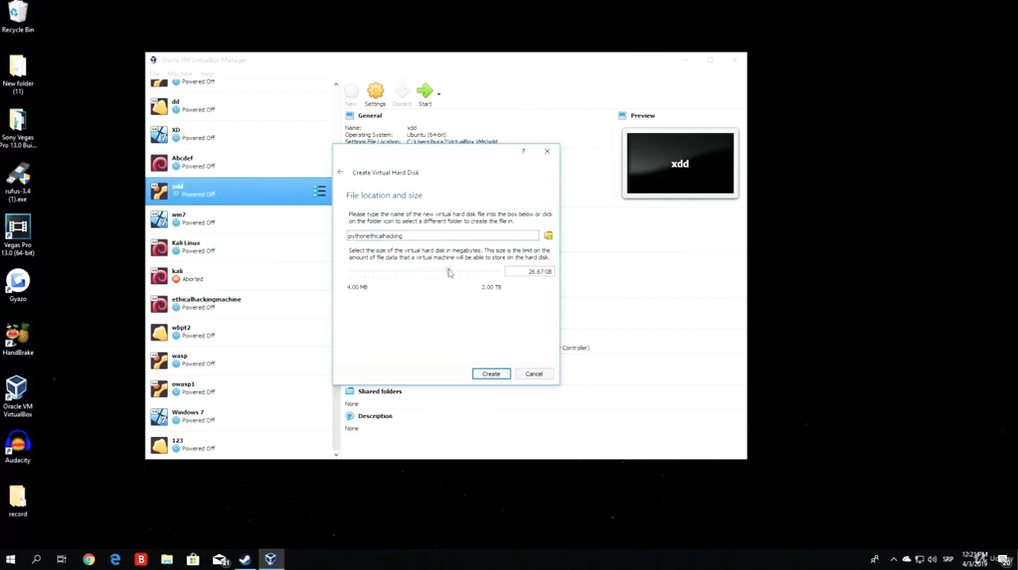
{"action": "left_click_drag", "start_coordinate": [449, 271], "coordinate": [451, 272]}
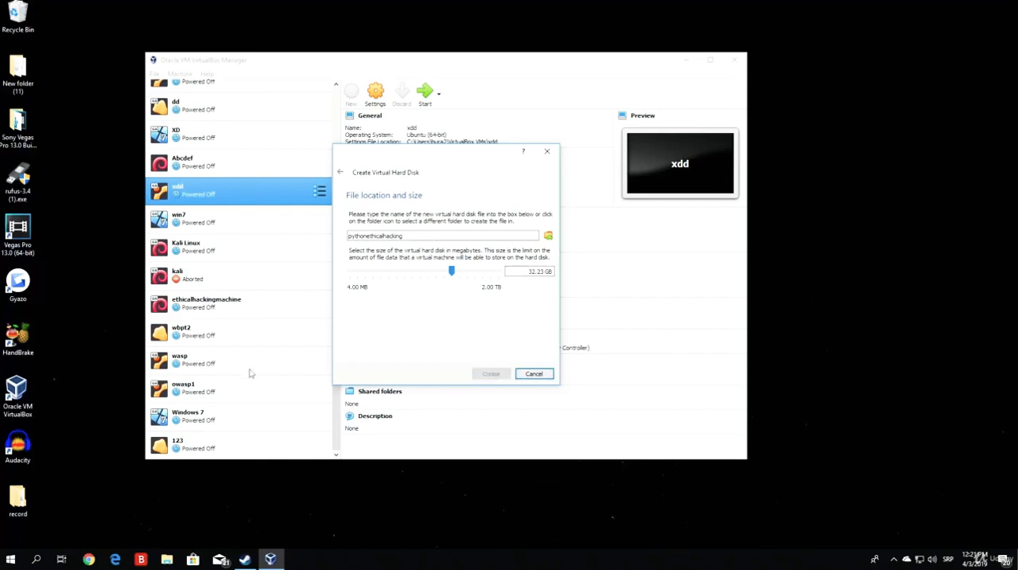
{"action": "left_click", "coordinate": [491, 373]}
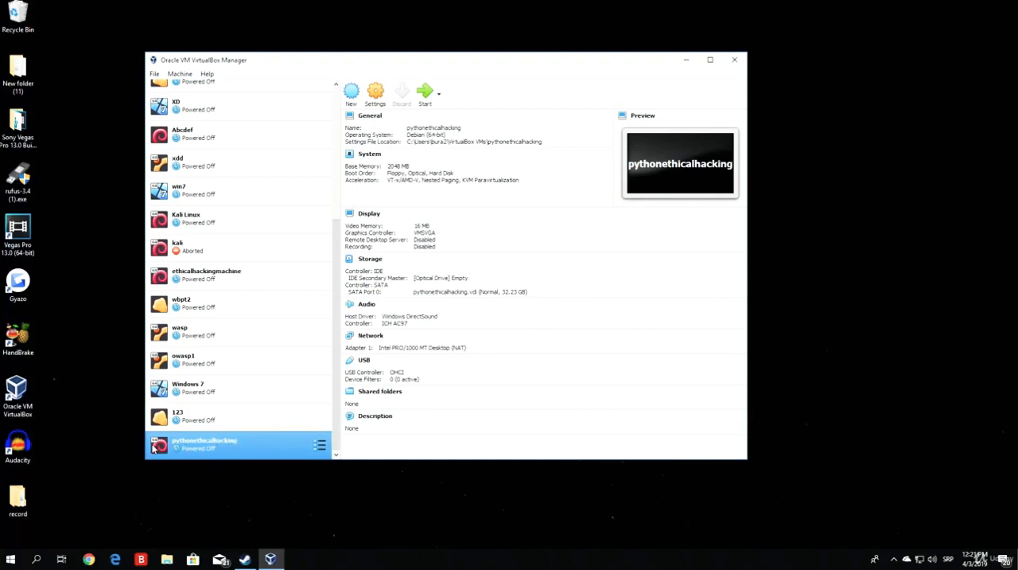
{"action": "mouse_move", "coordinate": [159, 470]}
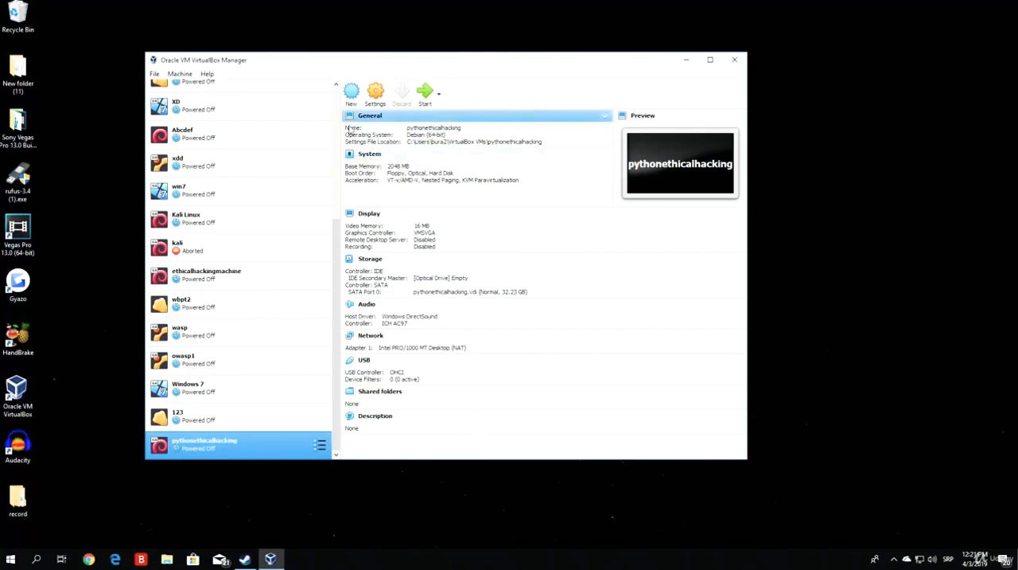
{"action": "left_click", "coordinate": [364, 360]}
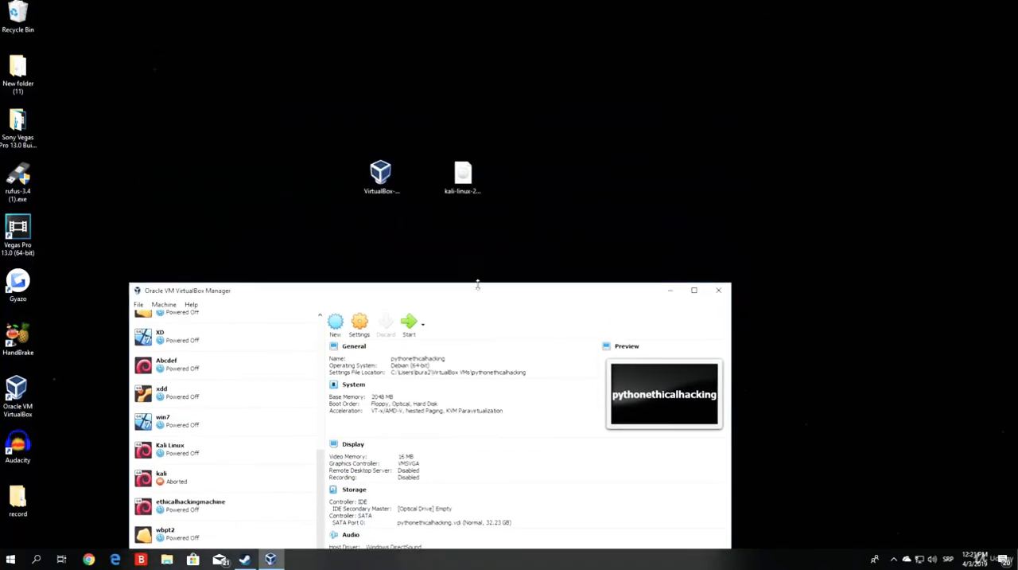
{"action": "left_click_drag", "start_coordinate": [462, 175], "coordinate": [503, 136]}
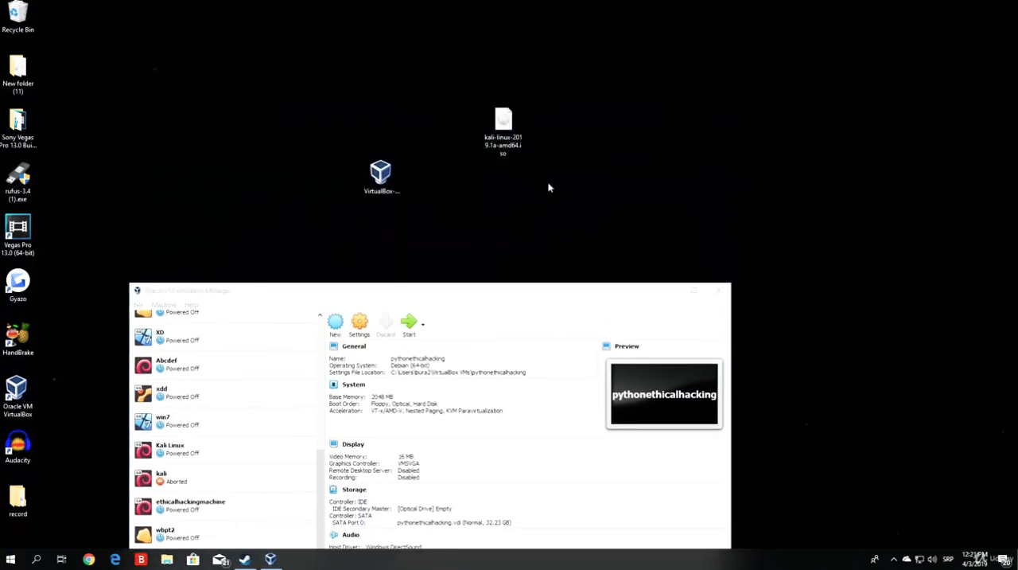
{"action": "left_click", "coordinate": [503, 127]}
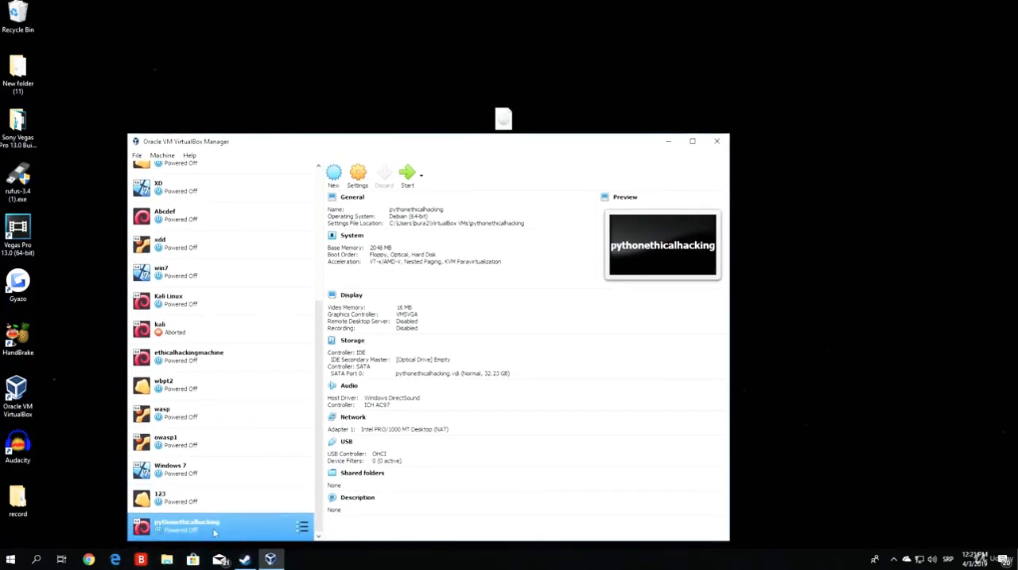
{"action": "mouse_move", "coordinate": [214, 529]}
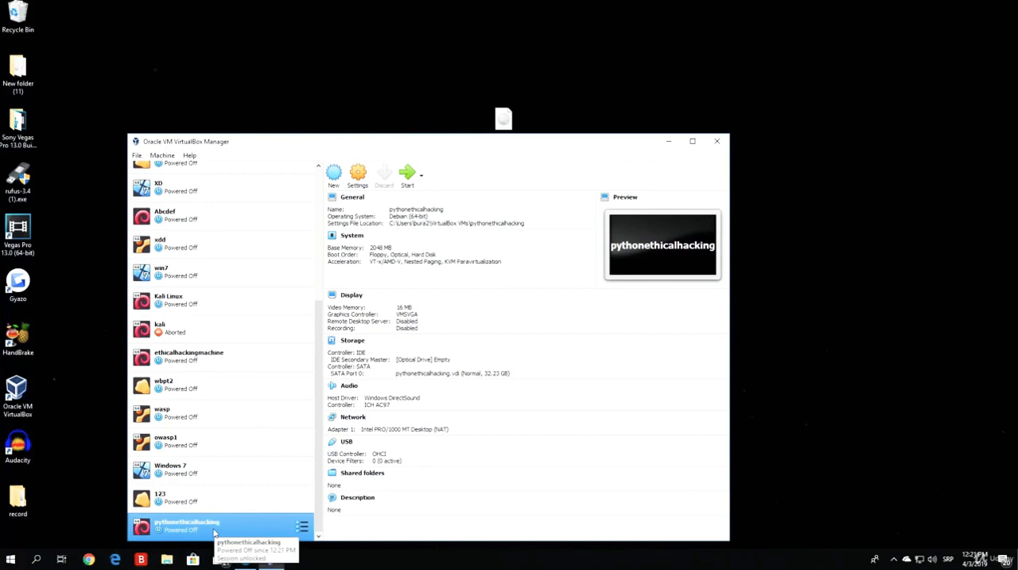